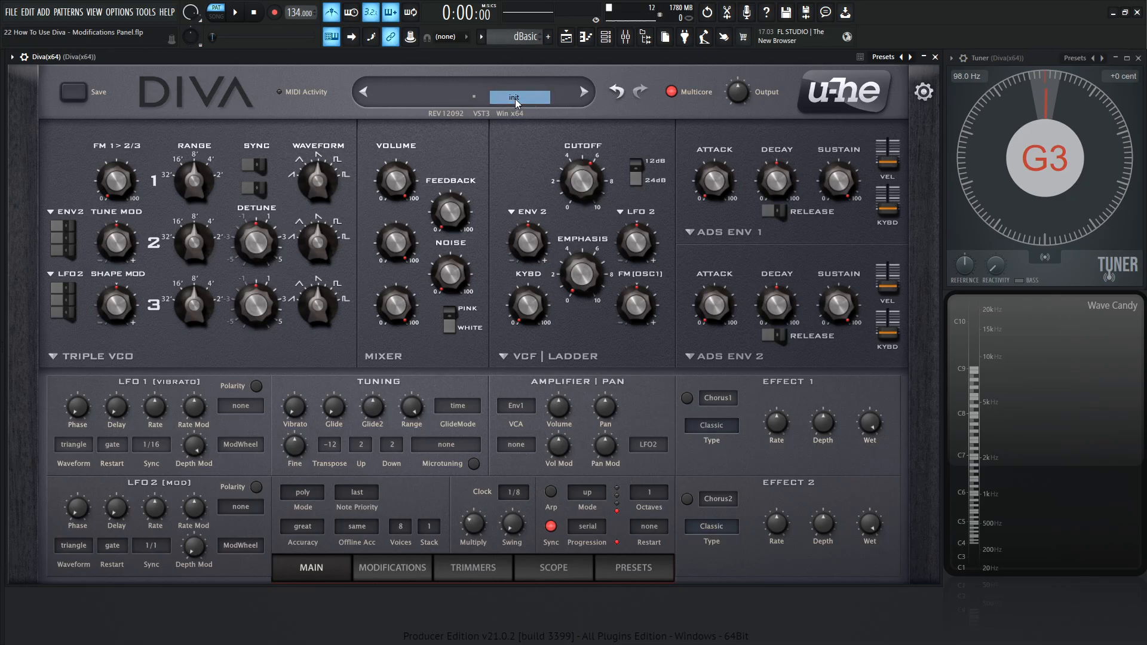
- Show Diva's Modifications panel with its VCO, filter, feedback slots and rectify, invert, quantize, lag sources
click(393, 307)
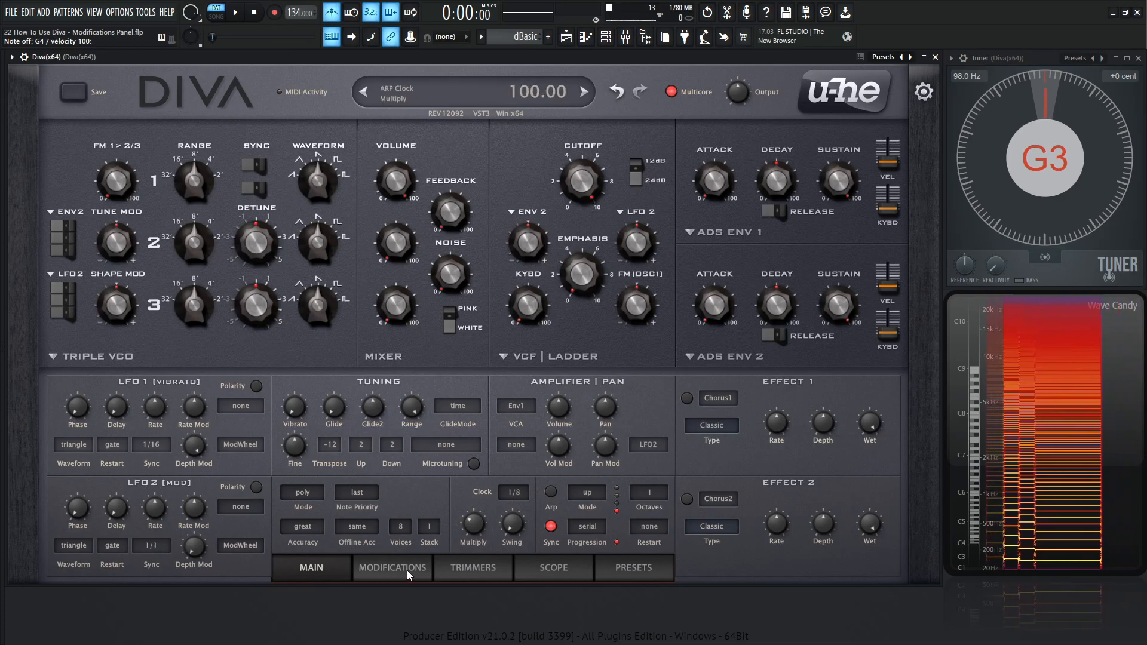
click(391, 568)
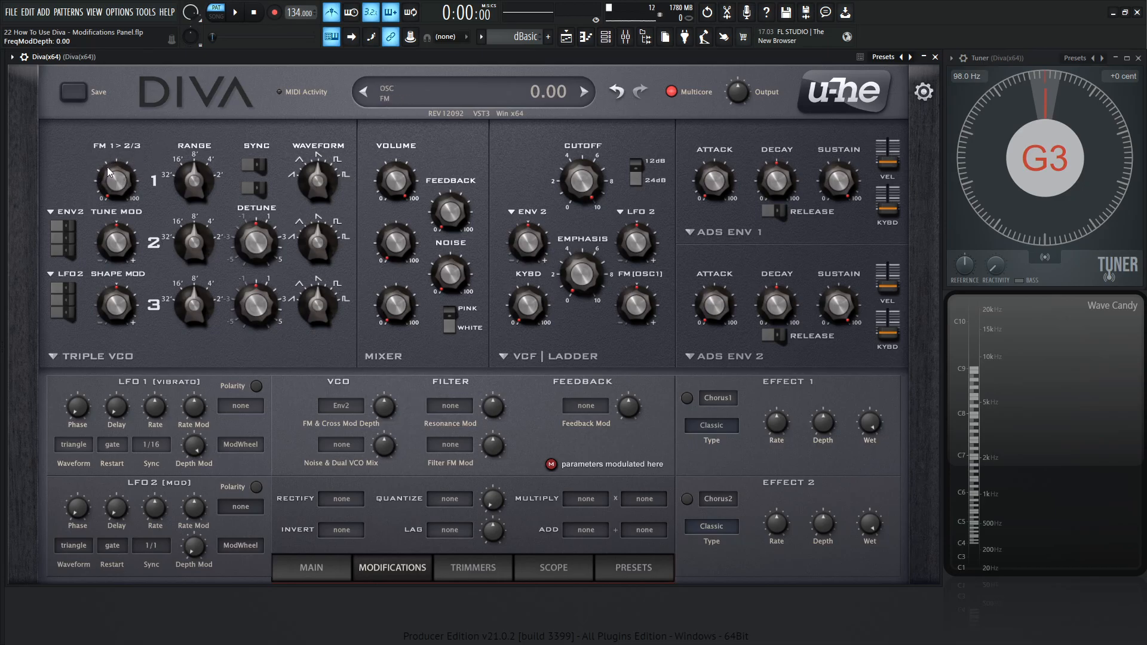
- Change the FM & Cross Mod Depth modulation source from Env2 to LFO2
click(339, 405)
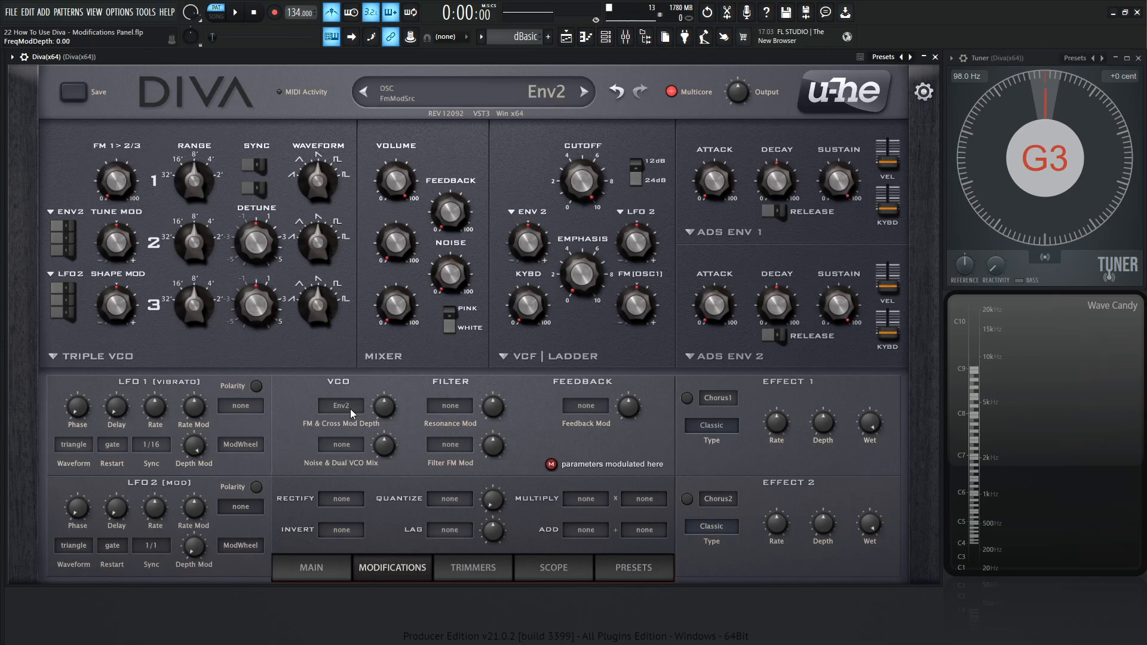
click(340, 407)
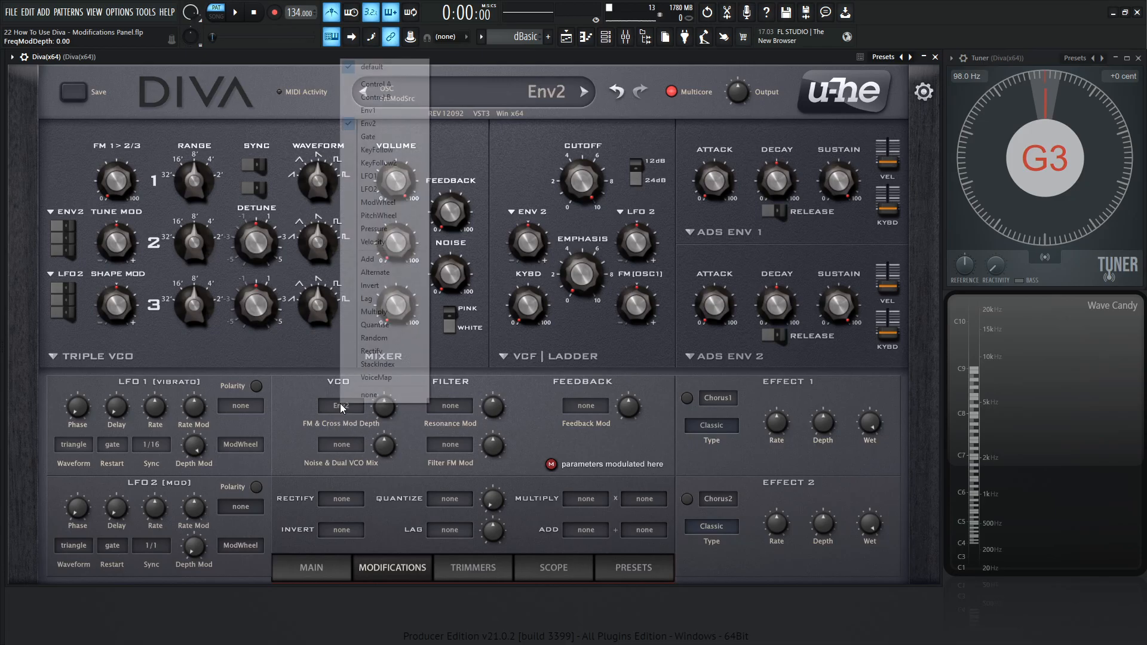
click(369, 189)
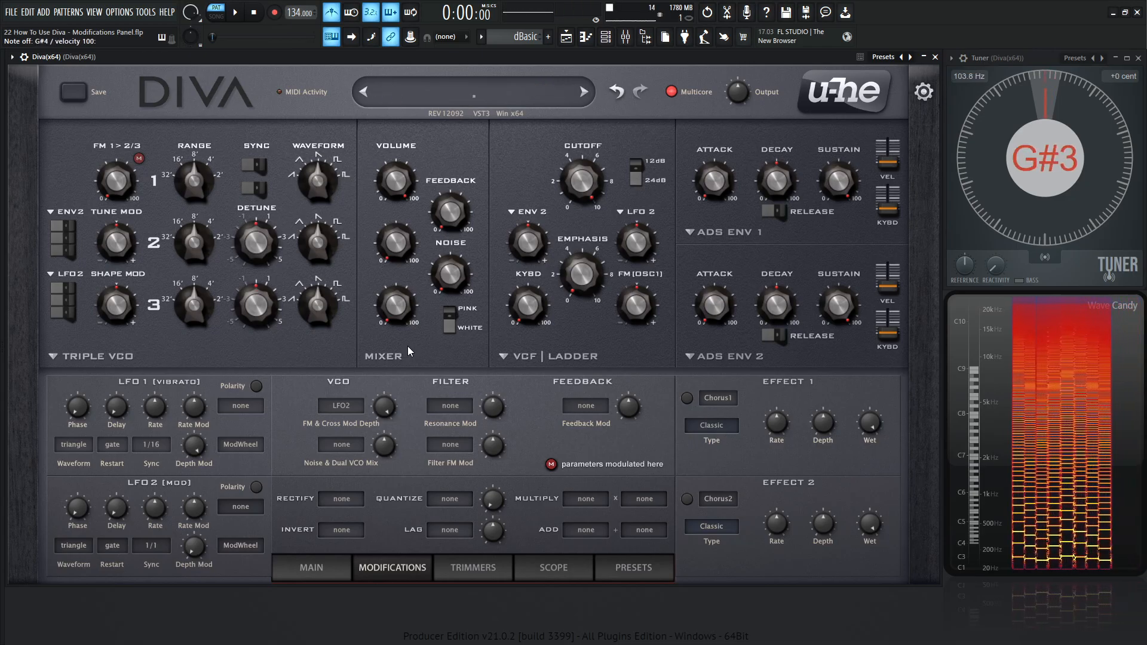
mouse_move(110, 157)
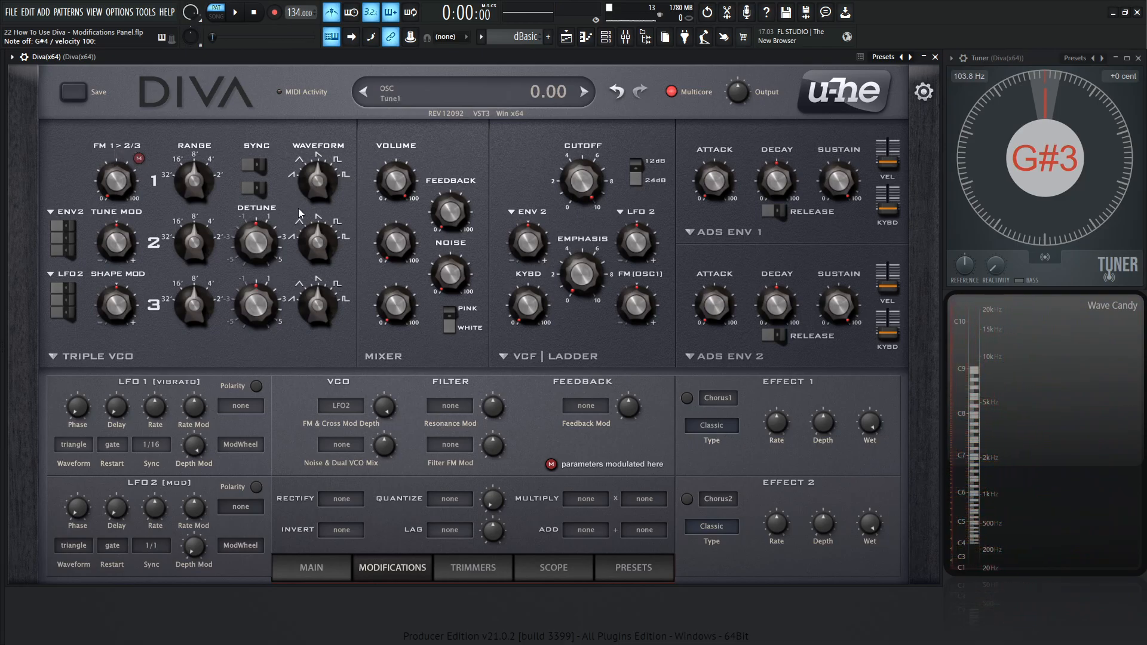
click(395, 245)
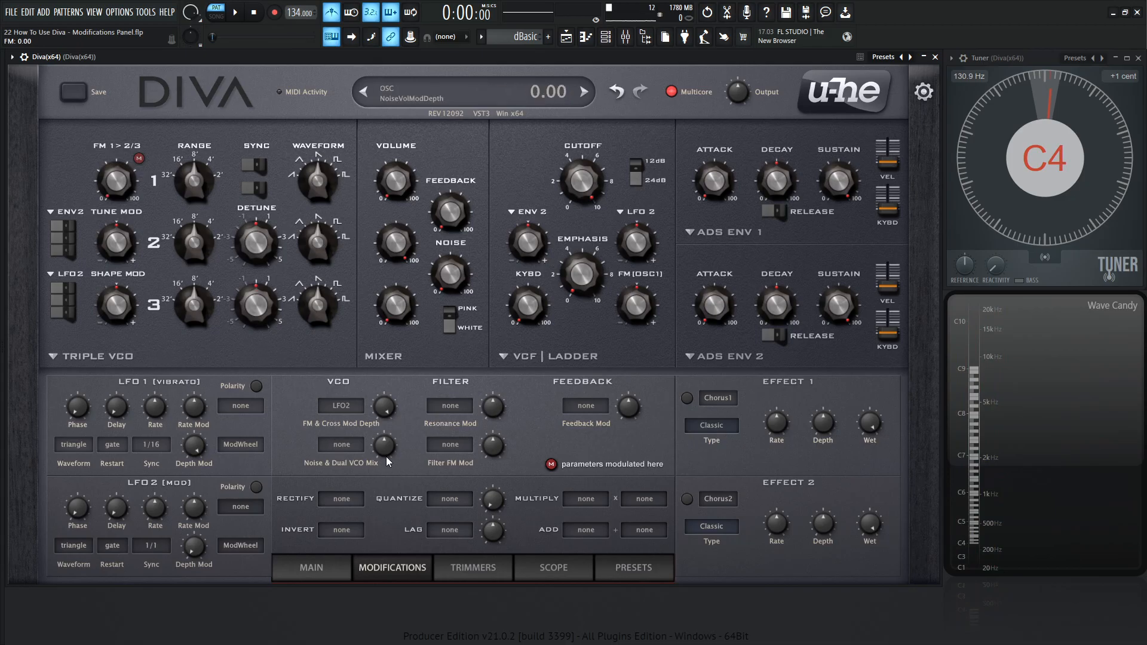
- Try the Digital oscillator model, clear the FM source, and modulate Noise & Dual VCO Mix with LFO2
click(93, 356)
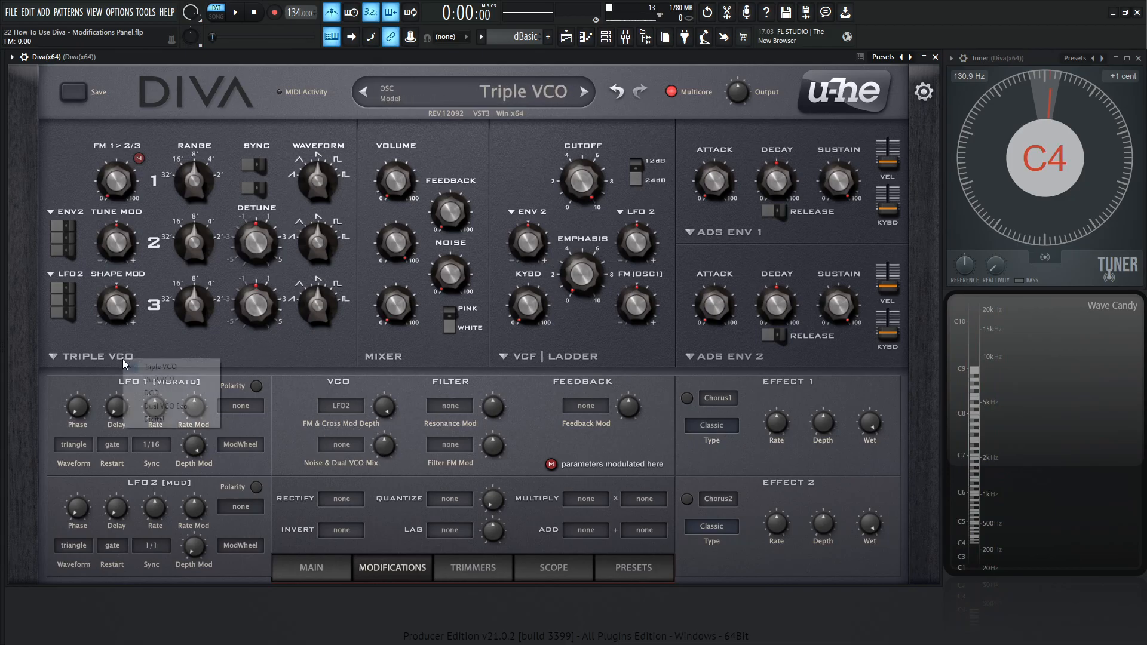
click(150, 419)
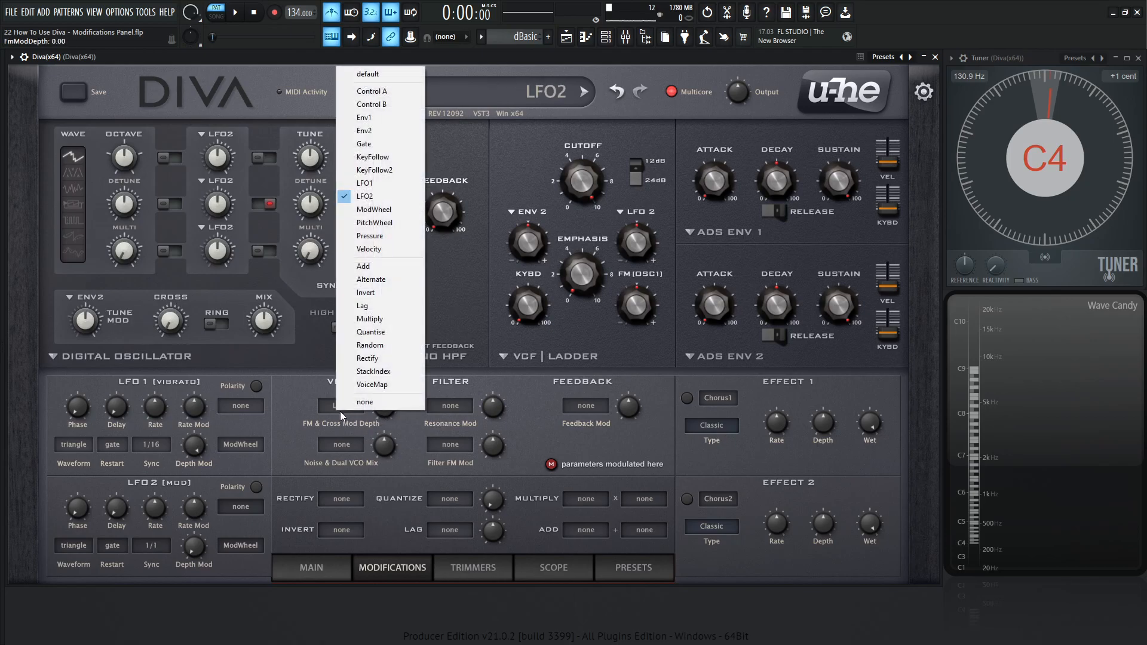
click(365, 401)
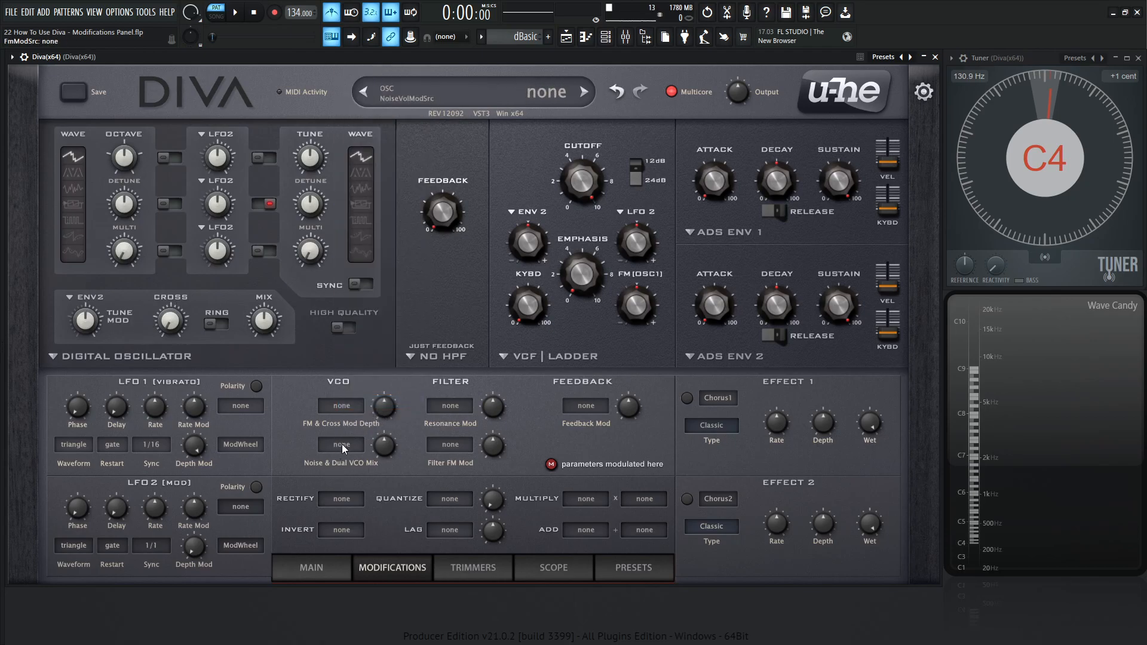
click(340, 444)
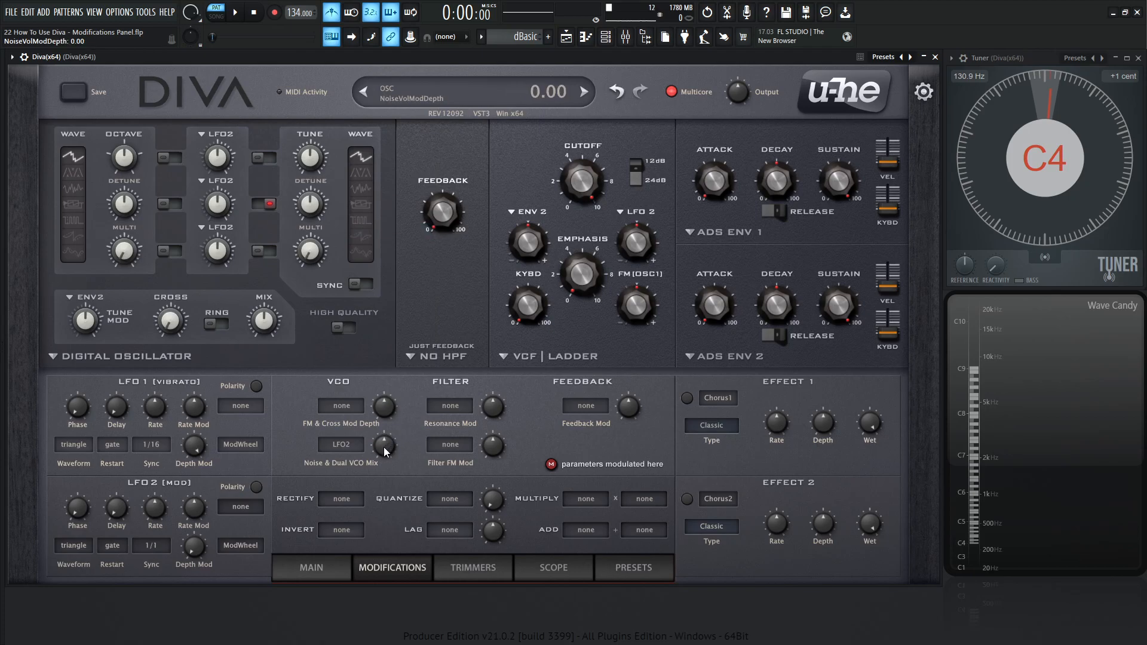
click(584, 92)
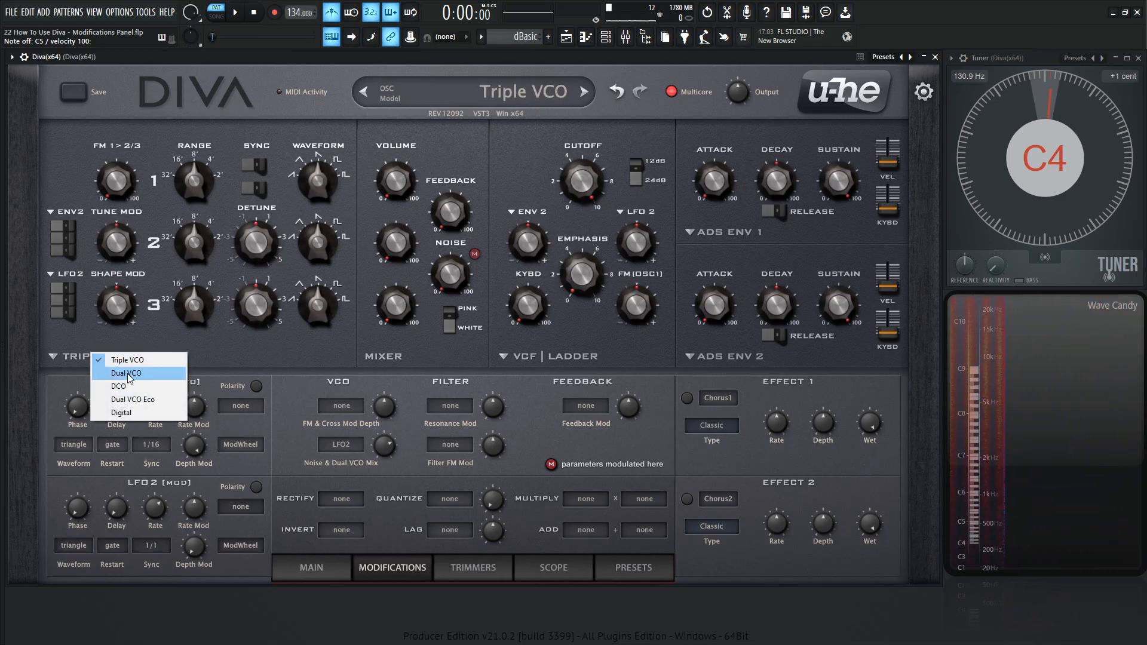
- Try Dual VCO with oscillator 1 noise on, then DCO, and settle on Dual VCO Eco
click(127, 372)
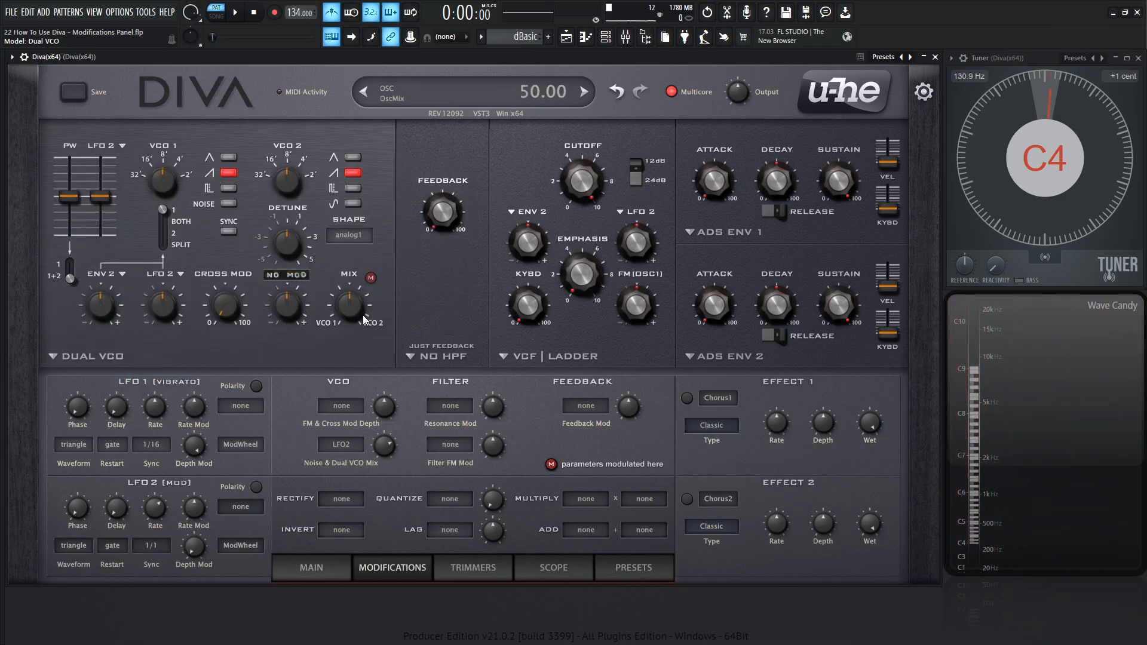
mouse_move(319, 333)
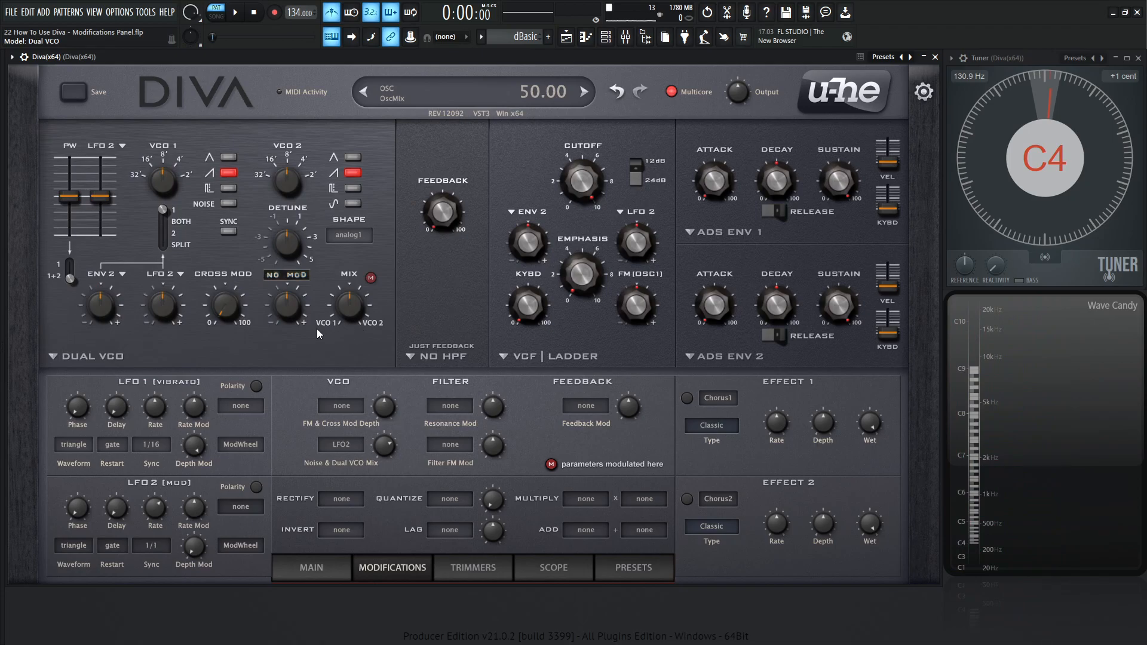
mouse_move(365, 293)
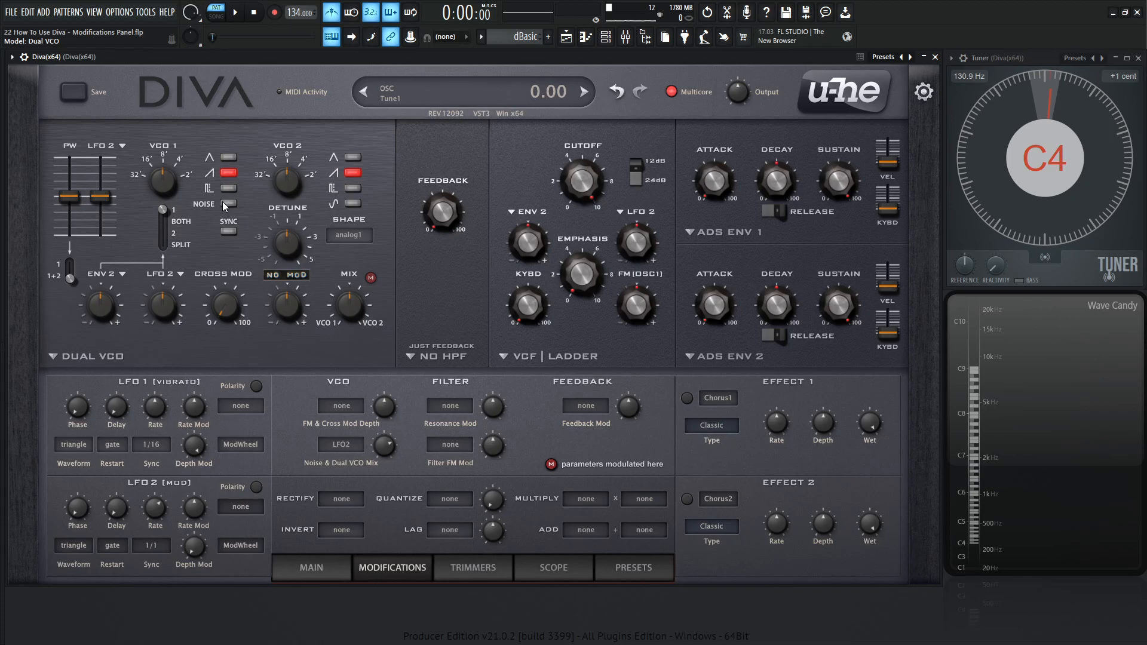
click(229, 203)
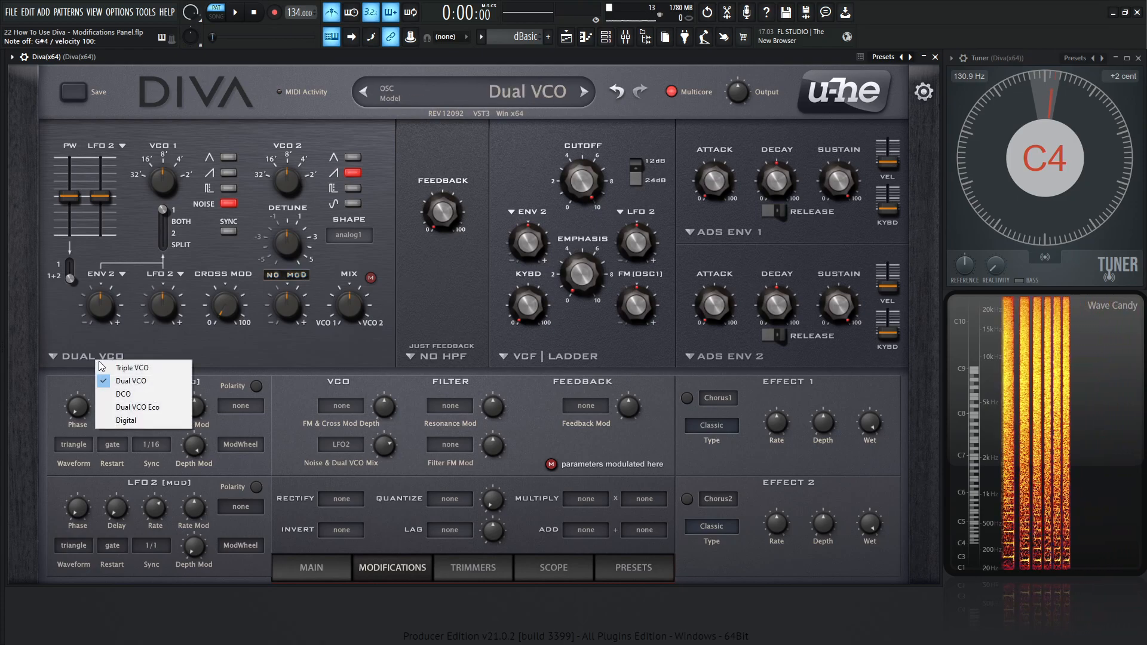
click(122, 394)
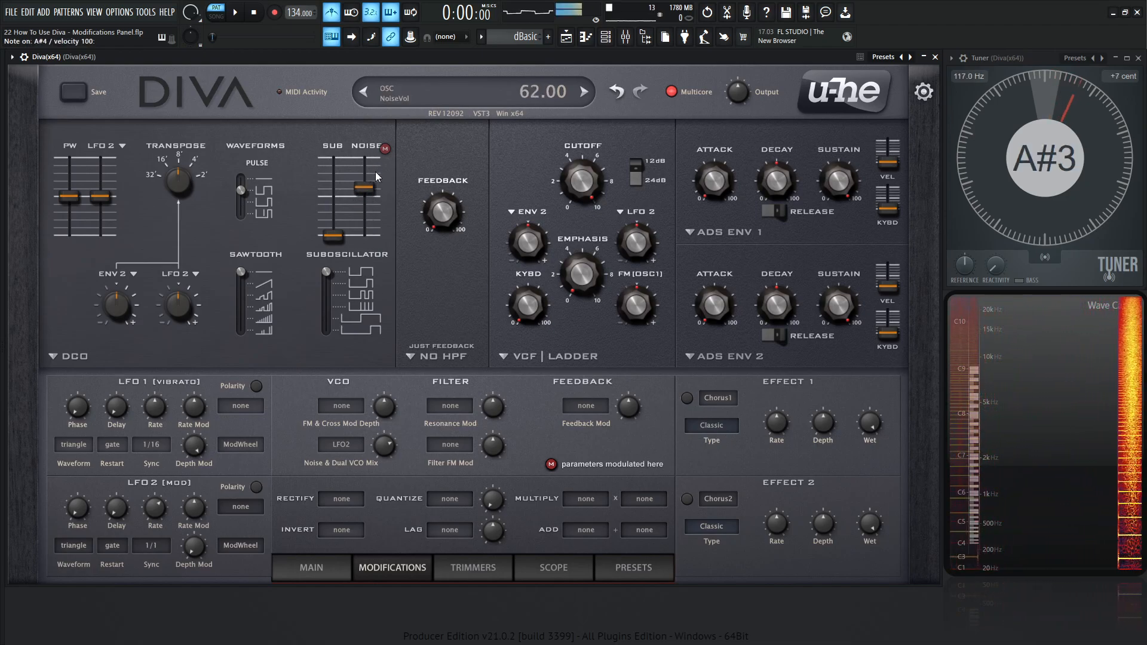
click(69, 356)
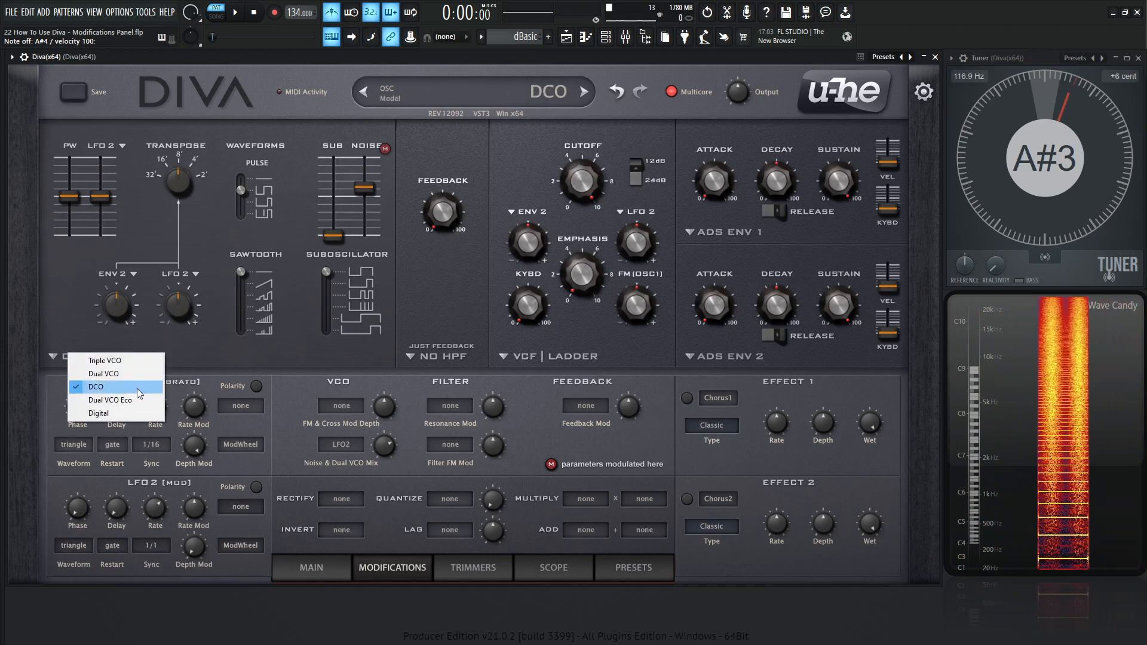
click(109, 400)
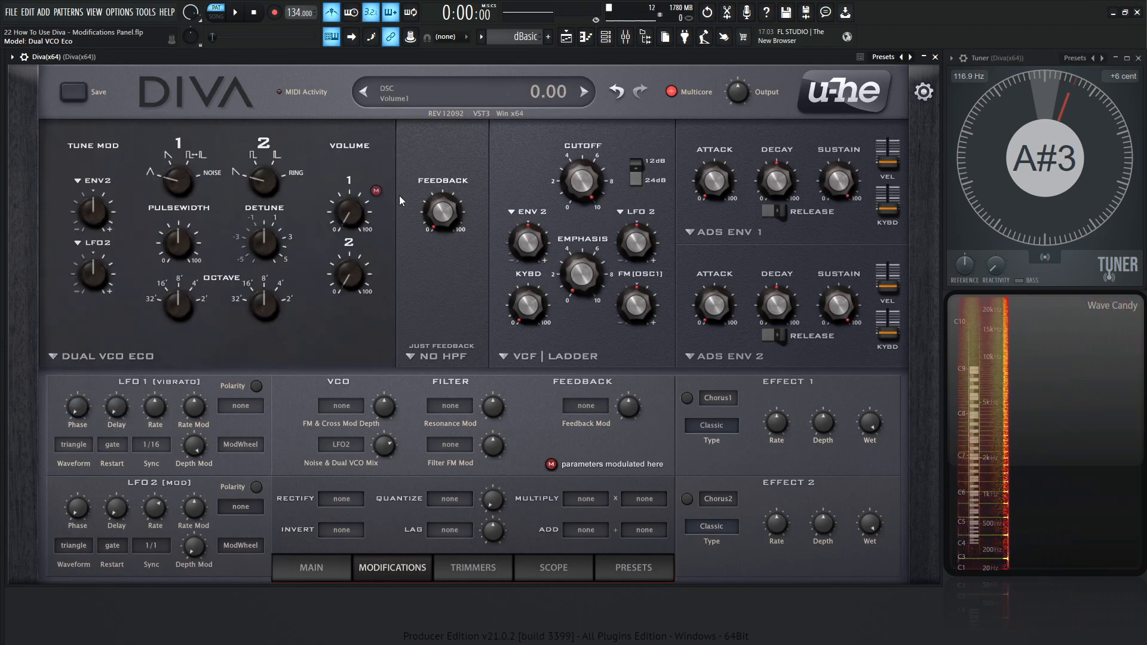
click(584, 92)
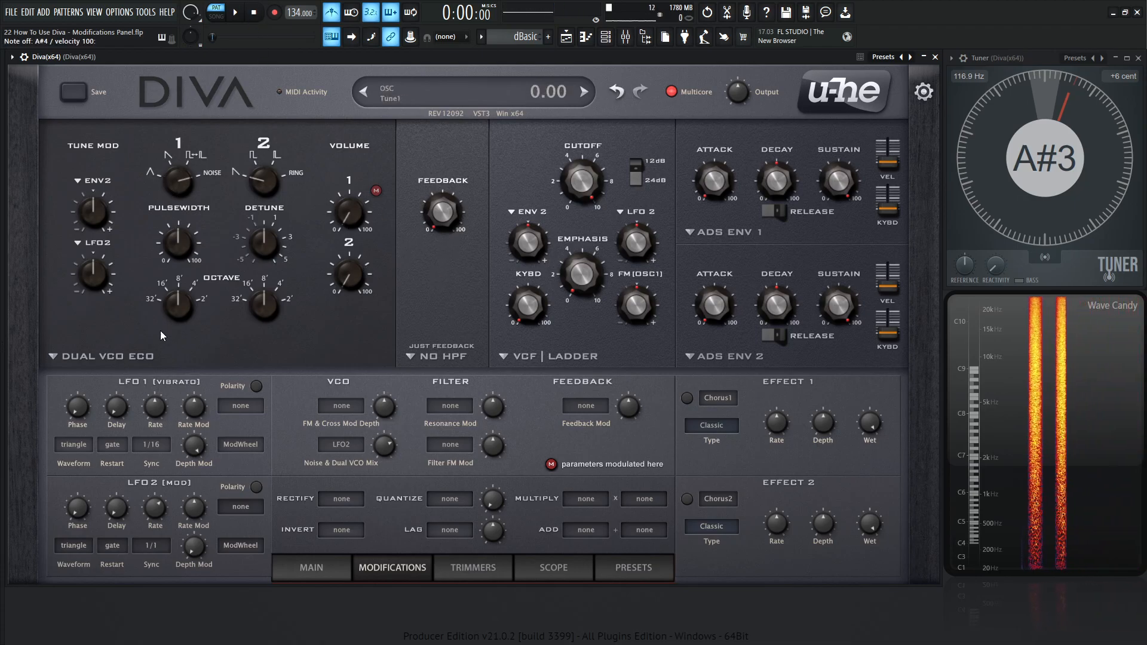
- Set both Digital oscillator waveforms to Noise, then return the oscillator to Triple VCO
click(583, 91)
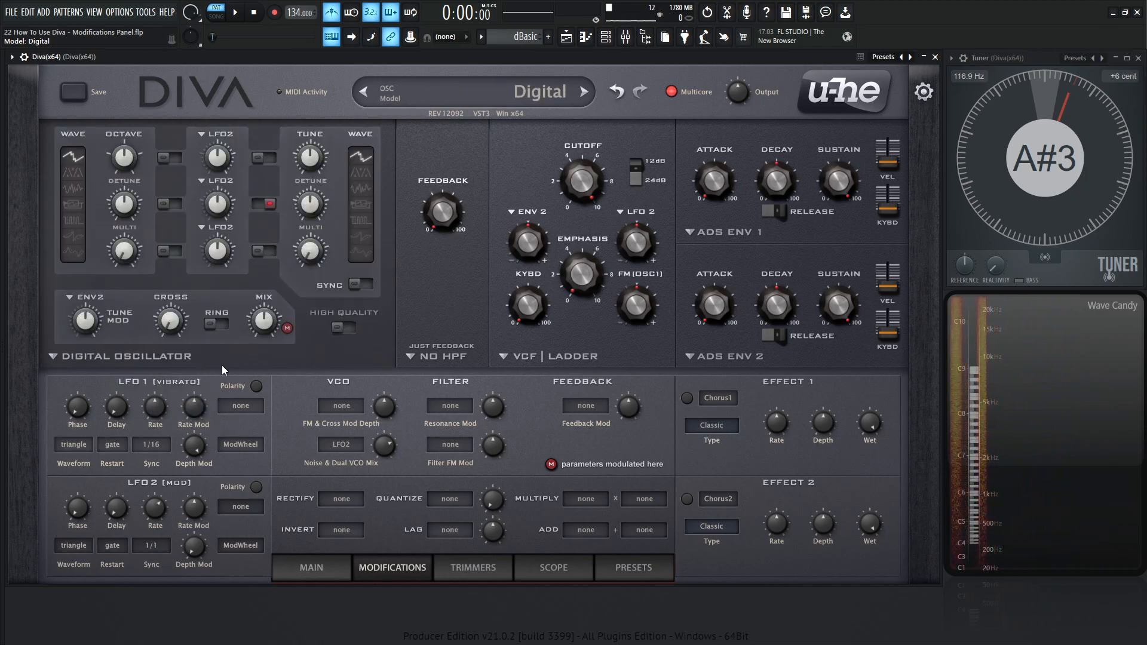
click(586, 91)
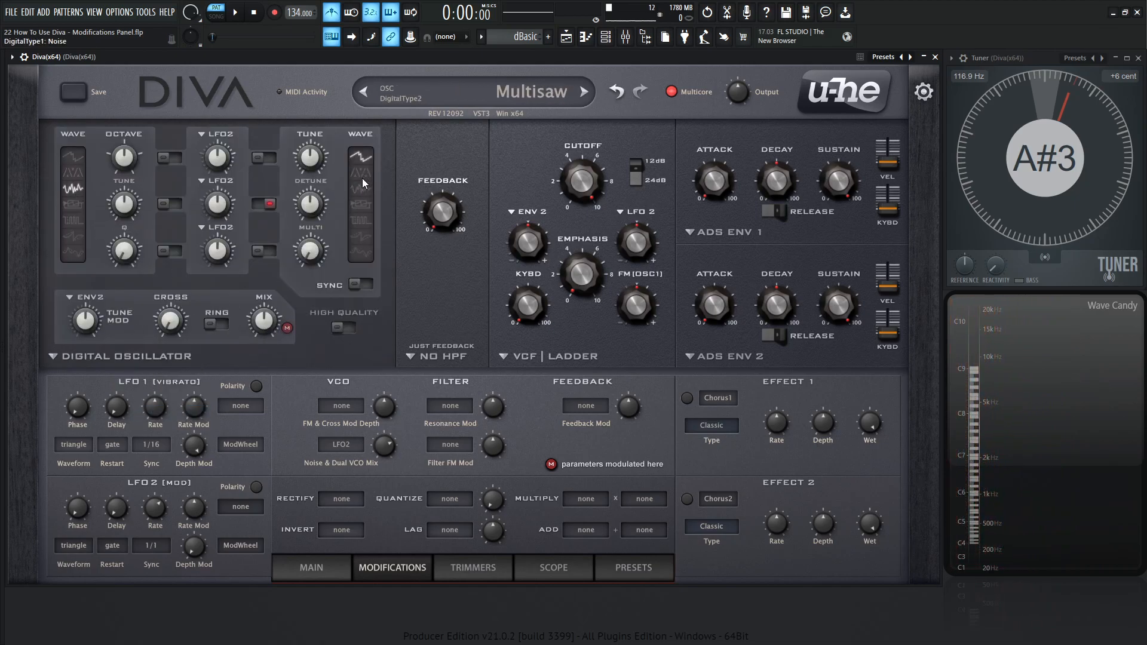
click(589, 91)
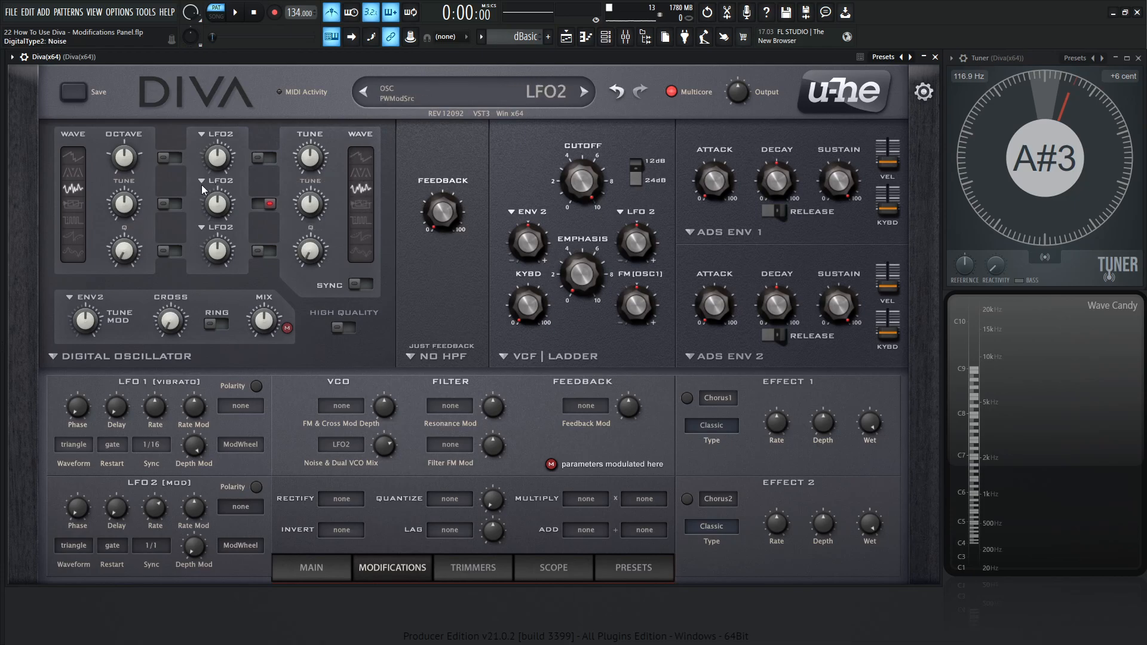
click(267, 320)
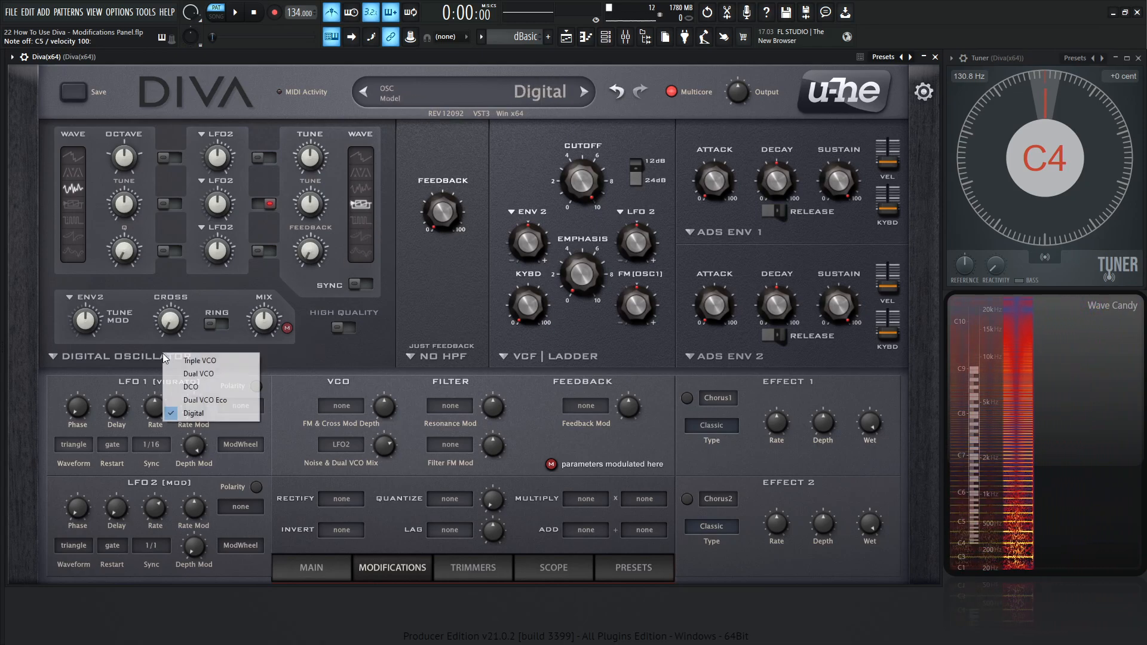
click(199, 359)
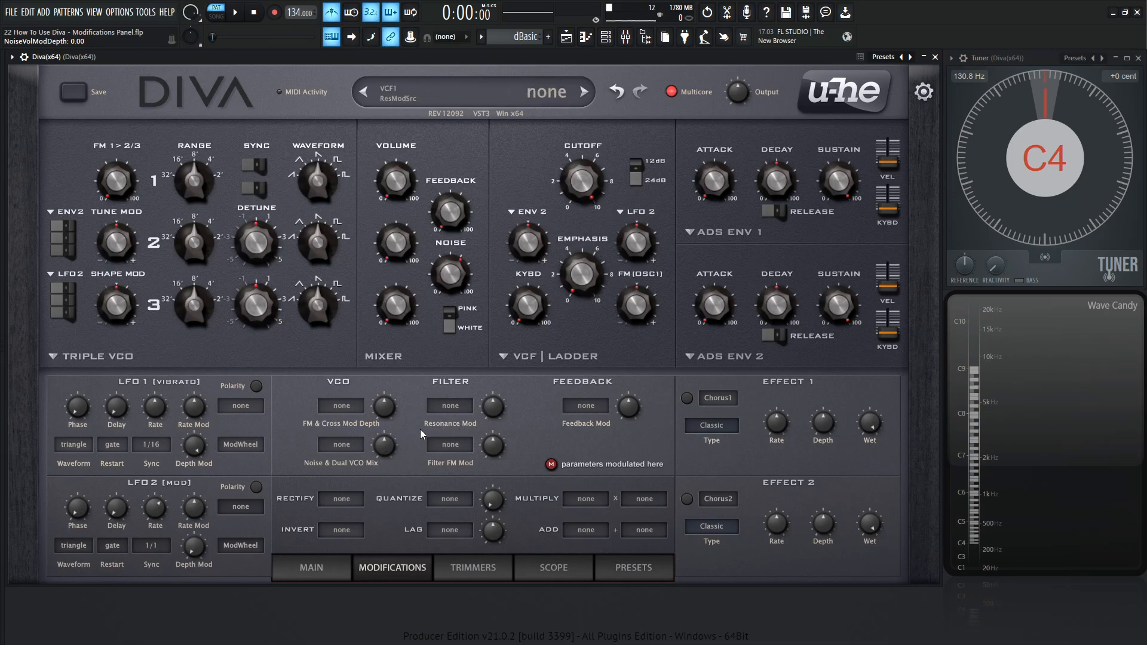
- Modulate resonance with LFO2, try the Multimode and Bite filters, then clear the resonance source
click(449, 405)
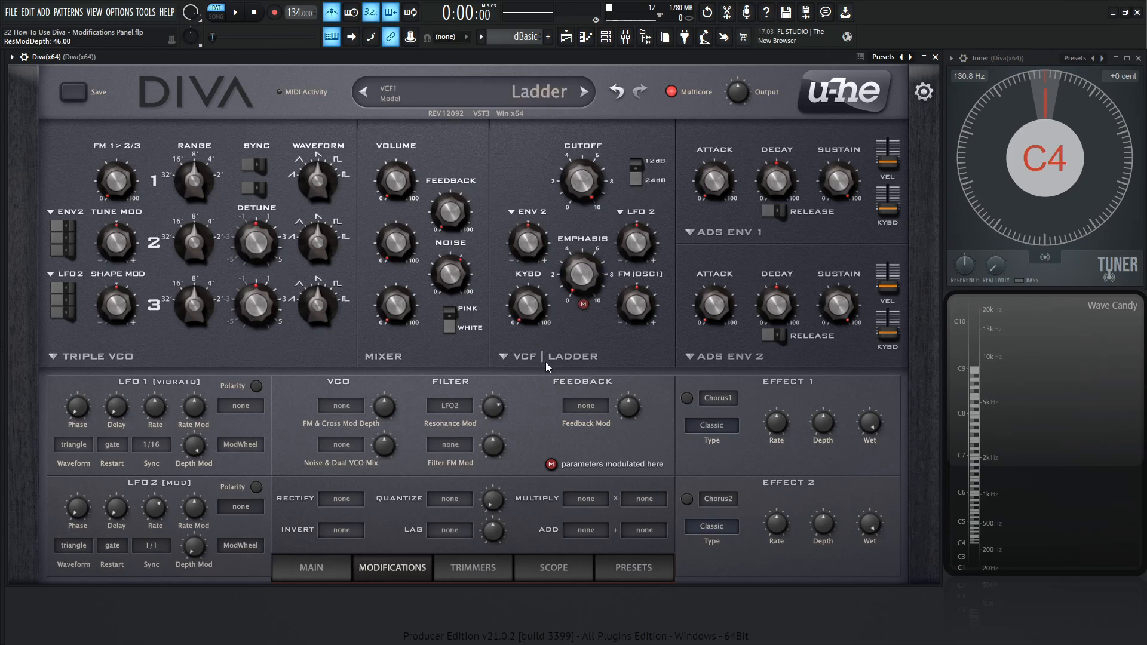
click(584, 92)
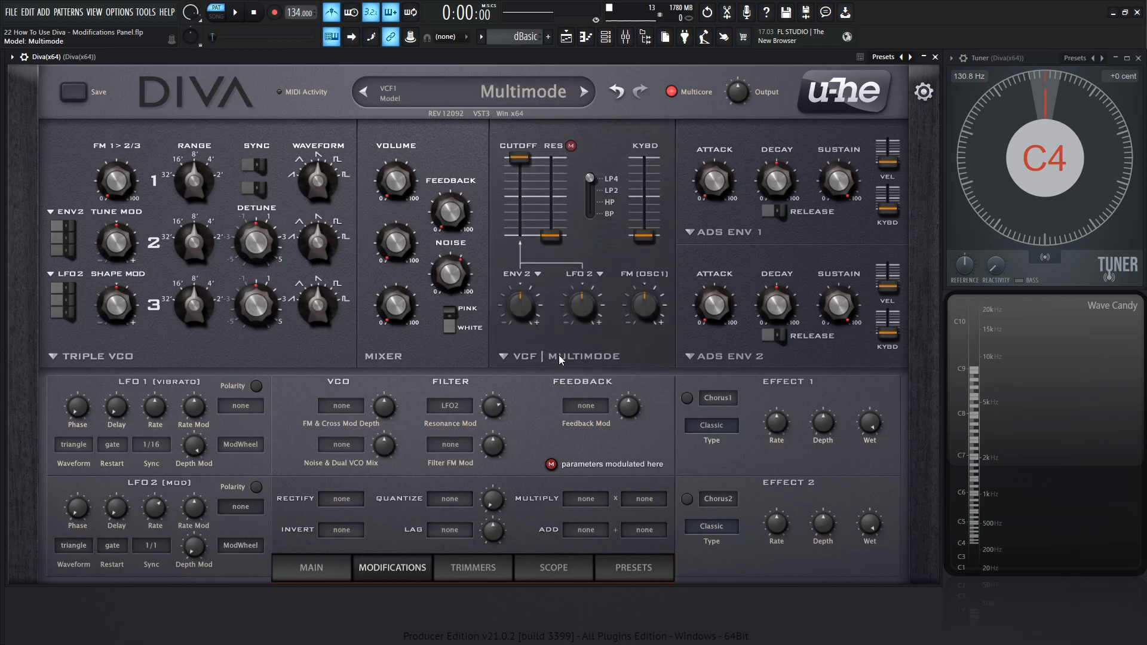
click(583, 92)
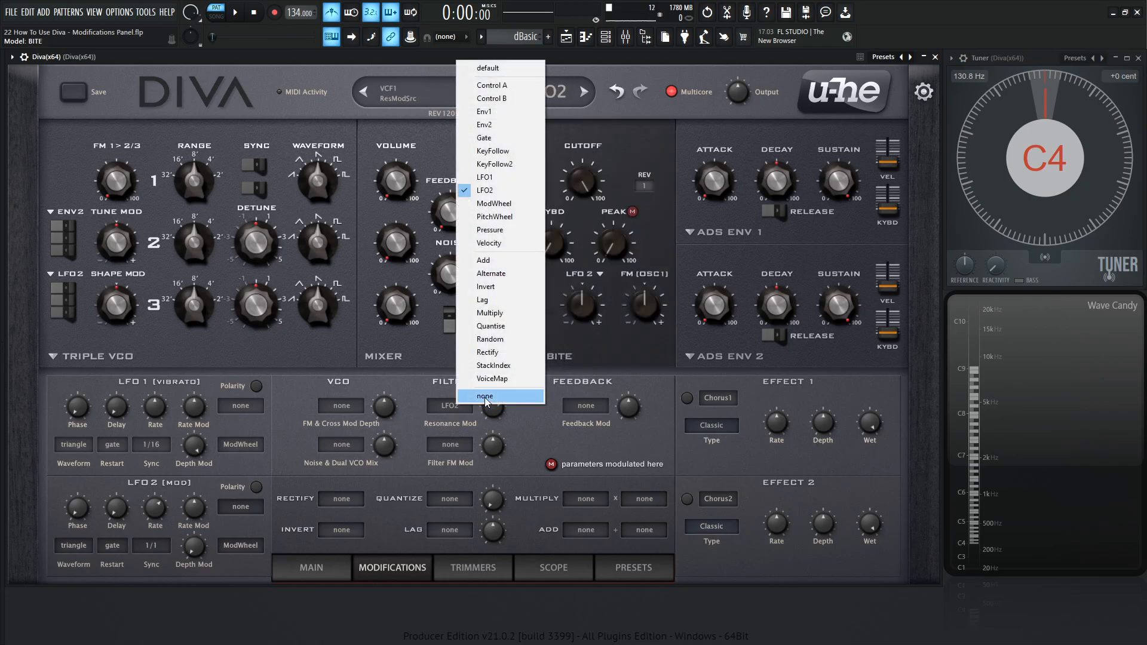
click(485, 395)
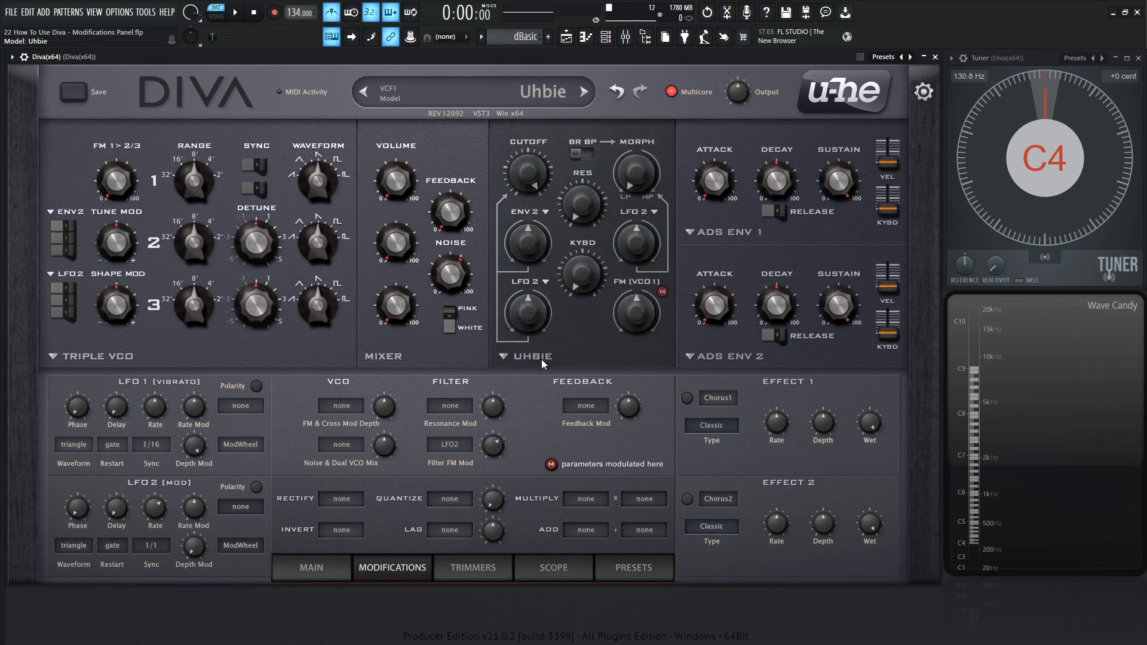
- Use the Ladder filter, add LFO2 Feedback Mod with more depth, and switch oscillators to Dual VCO Eco
click(583, 91)
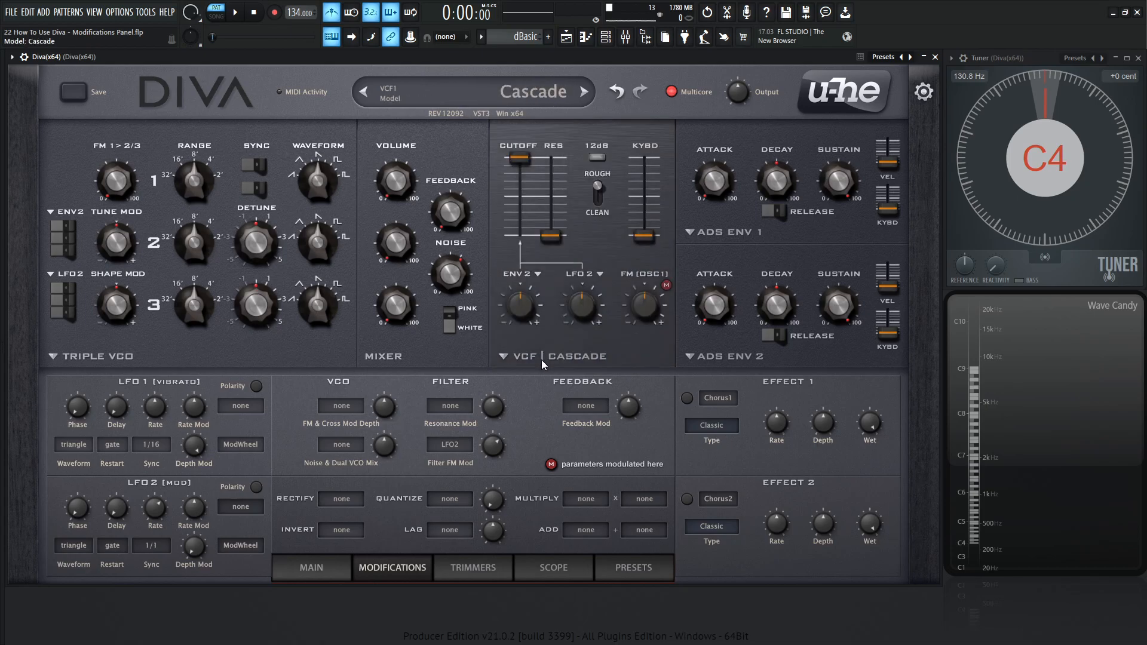
click(584, 91)
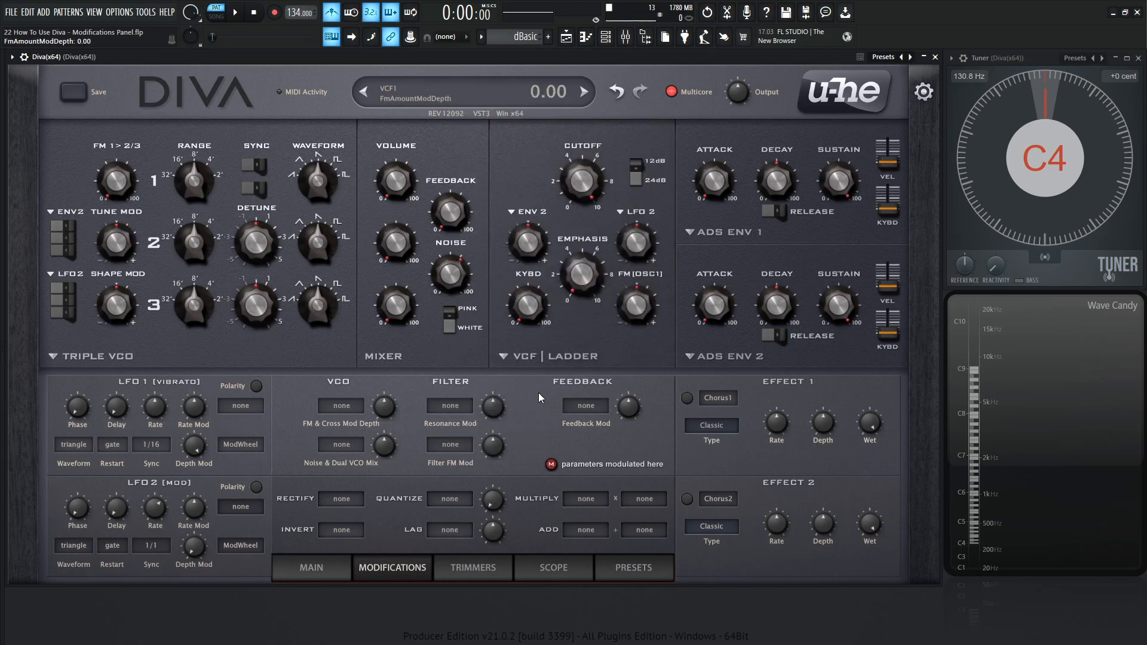
click(586, 405)
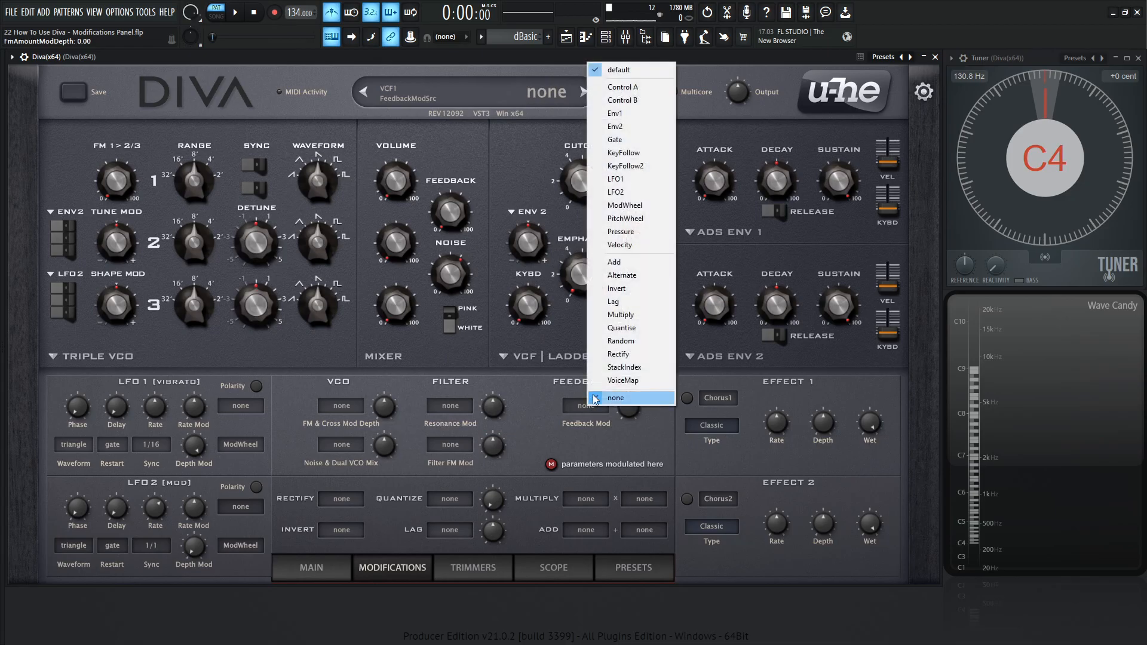
click(615, 192)
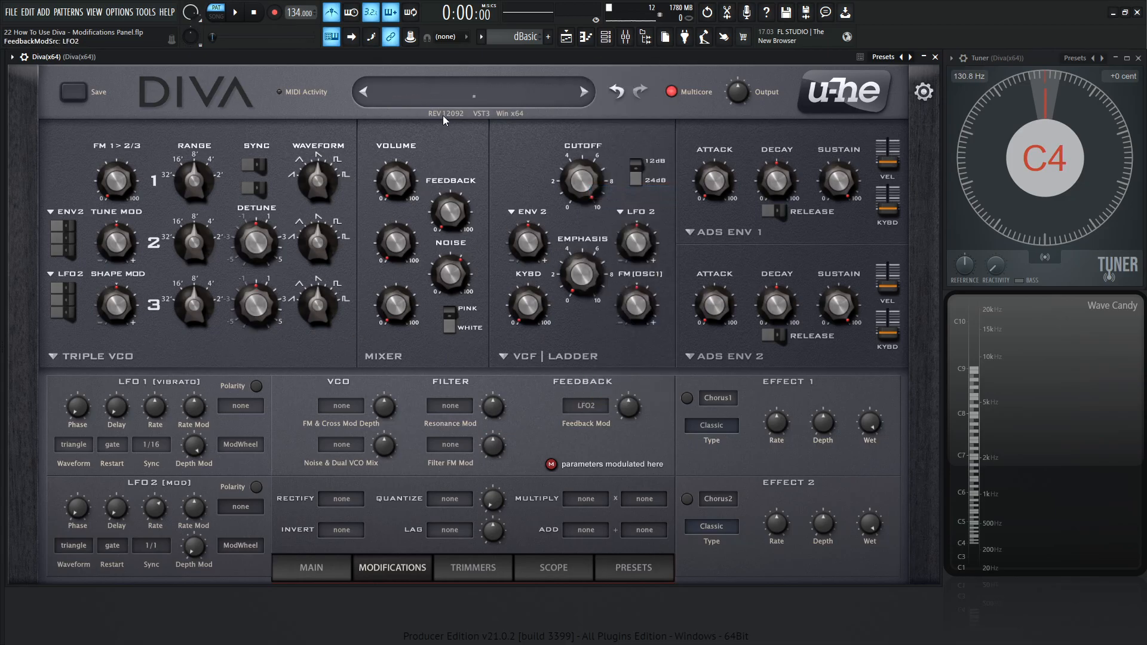
click(628, 406)
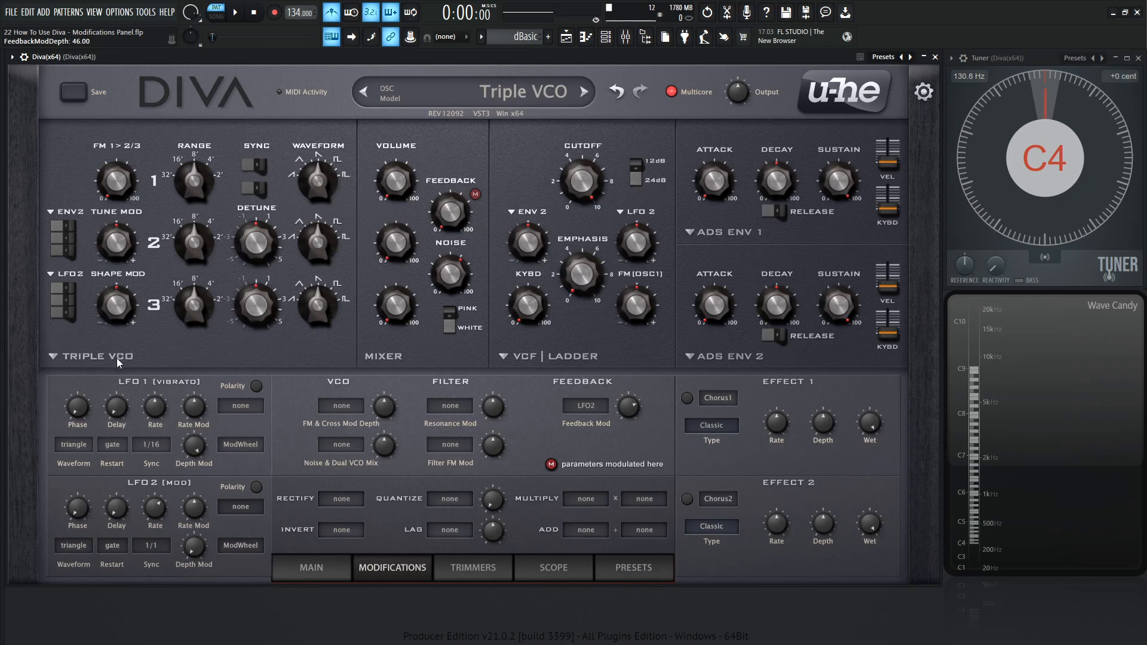
click(362, 91)
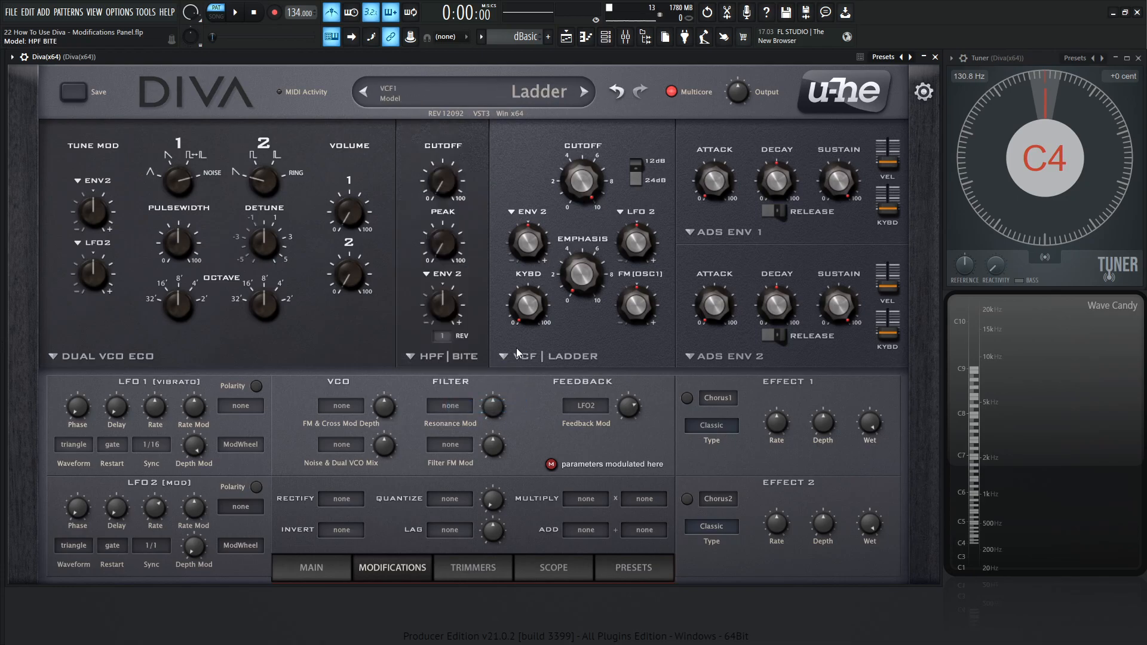
click(585, 405)
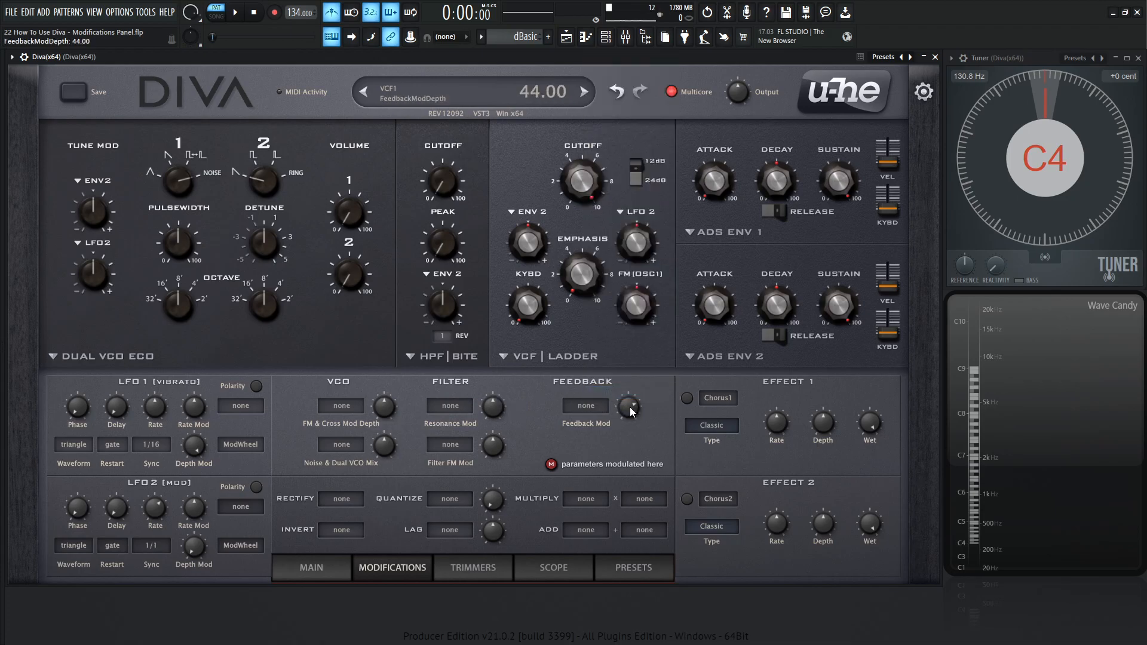
- Check the Quantize amount and switch the oscillators back to Triple VCO
click(493, 501)
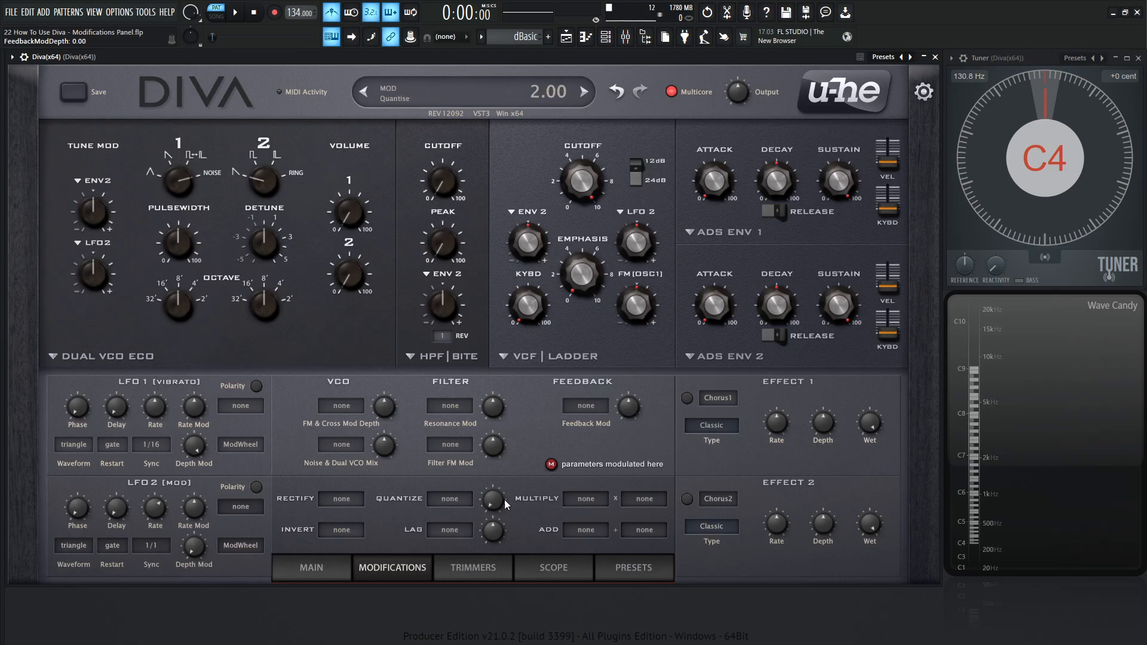
mouse_move(477, 501)
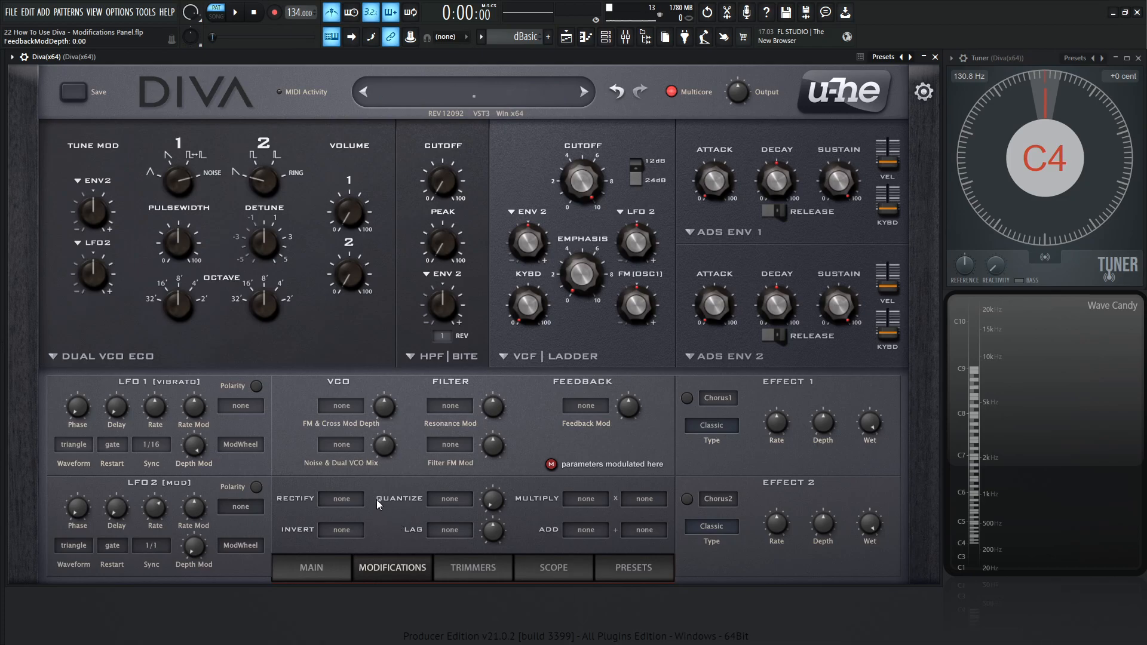
click(583, 91)
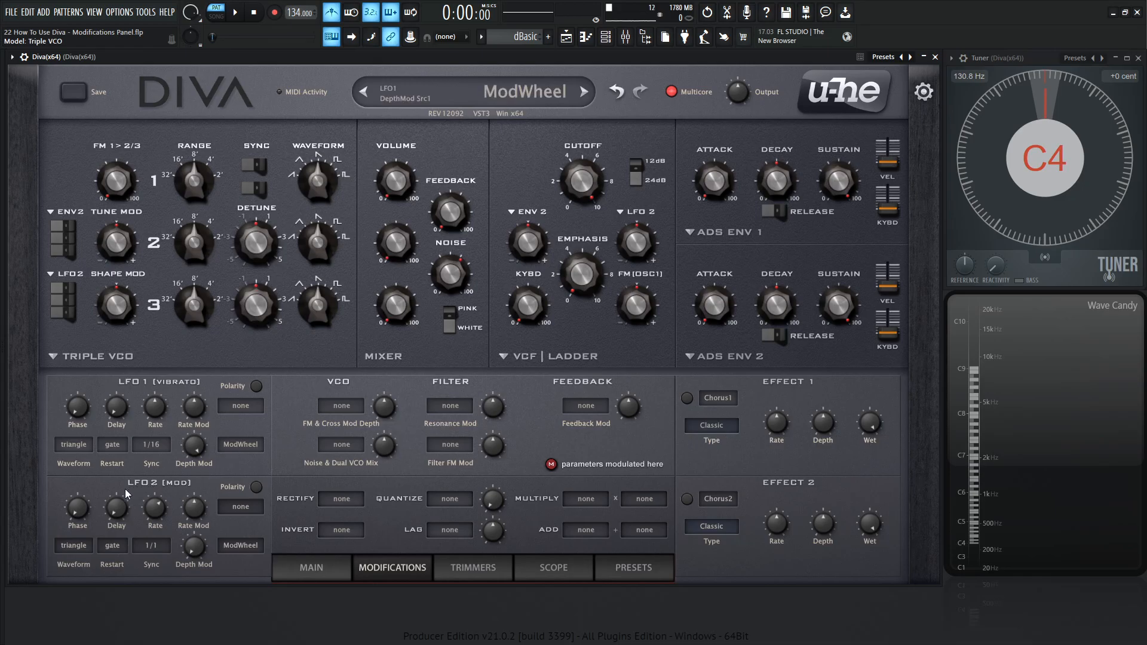
mouse_move(160, 488)
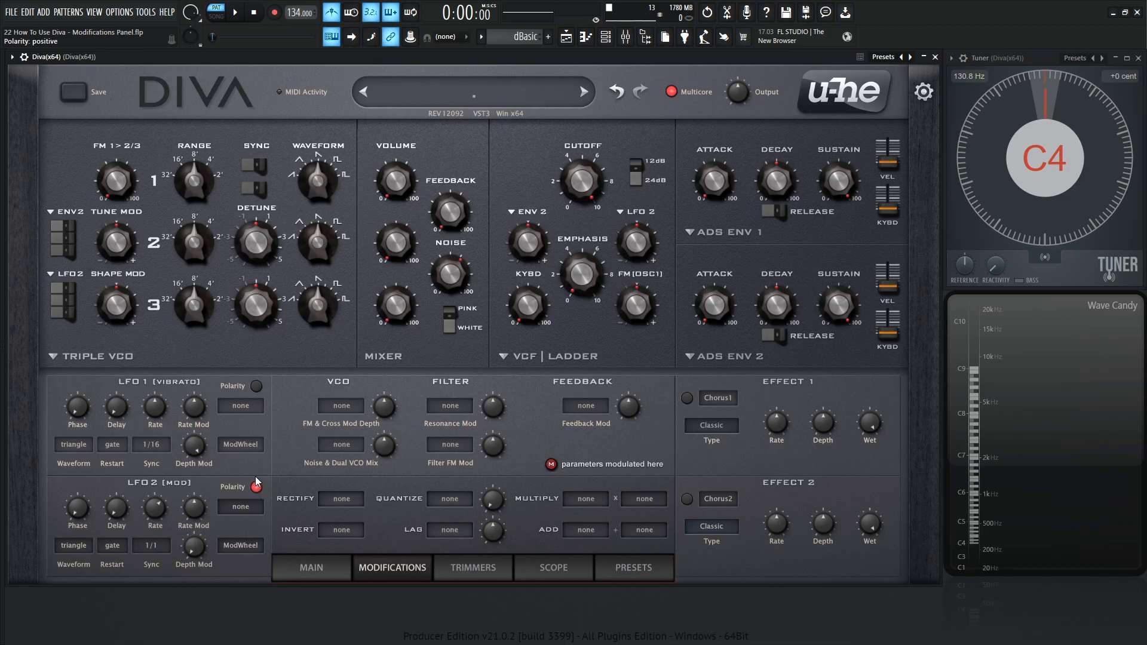
- Raise oscillator 1's volume and switch its Tune Mod source from Env2 to LFO2
click(256, 486)
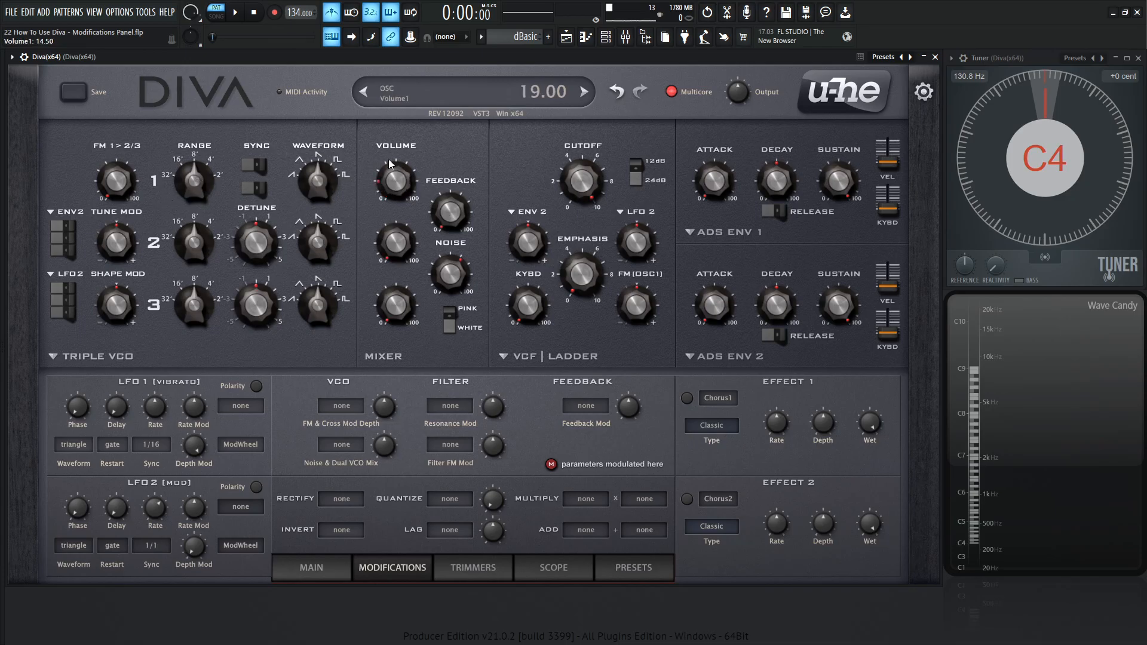
drag(394, 182, 394, 153)
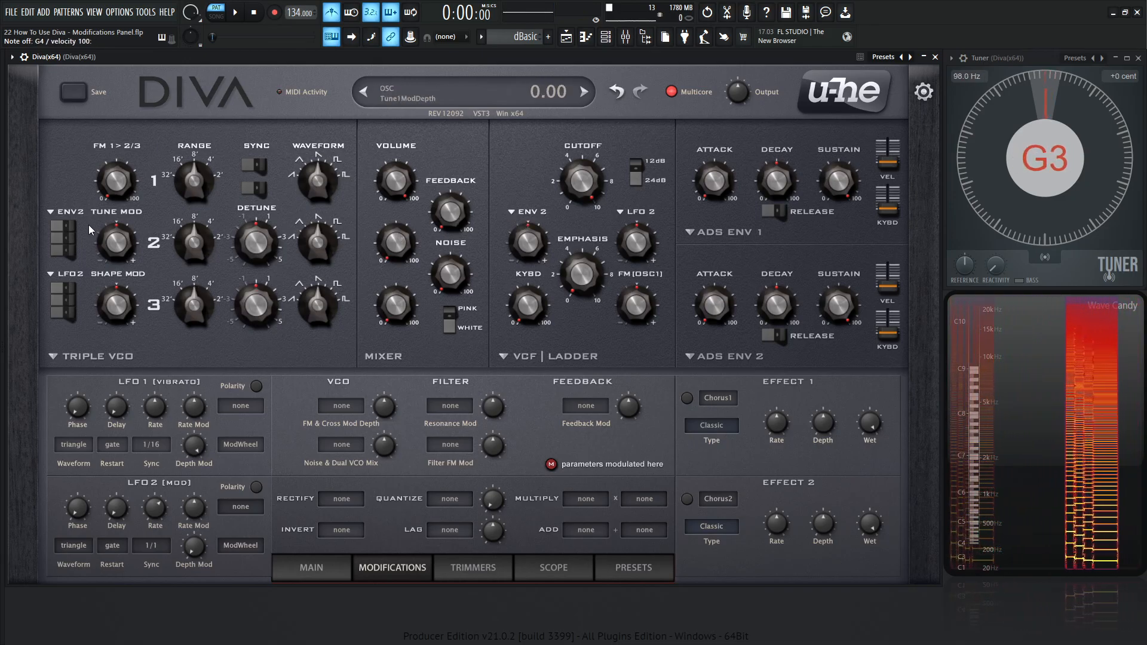
click(62, 242)
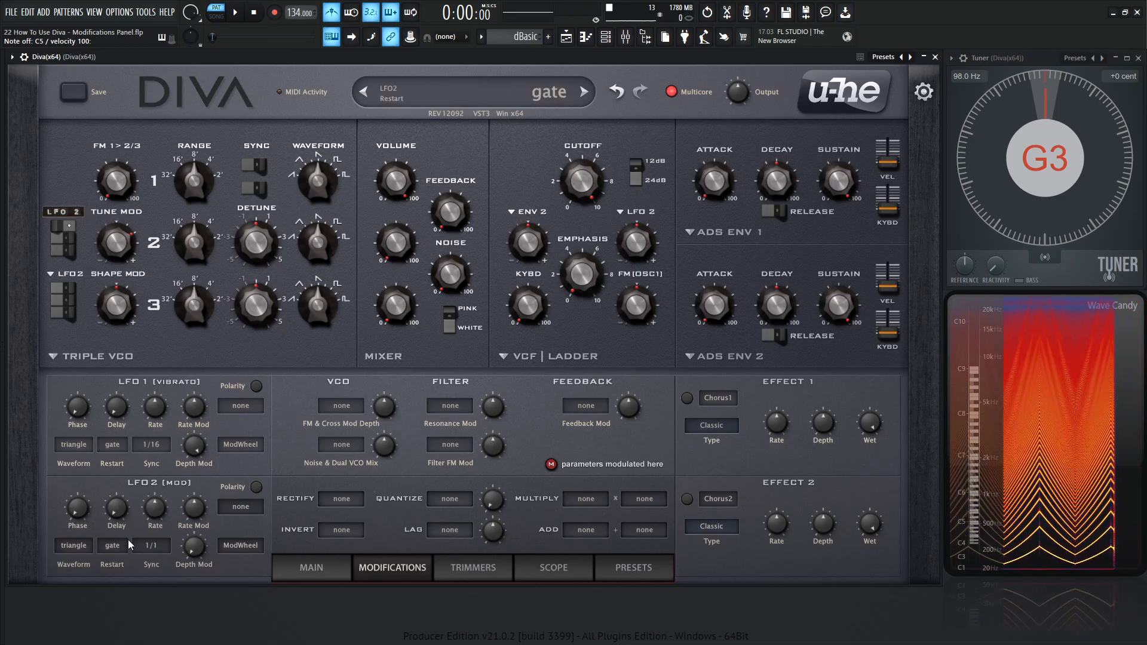
click(73, 546)
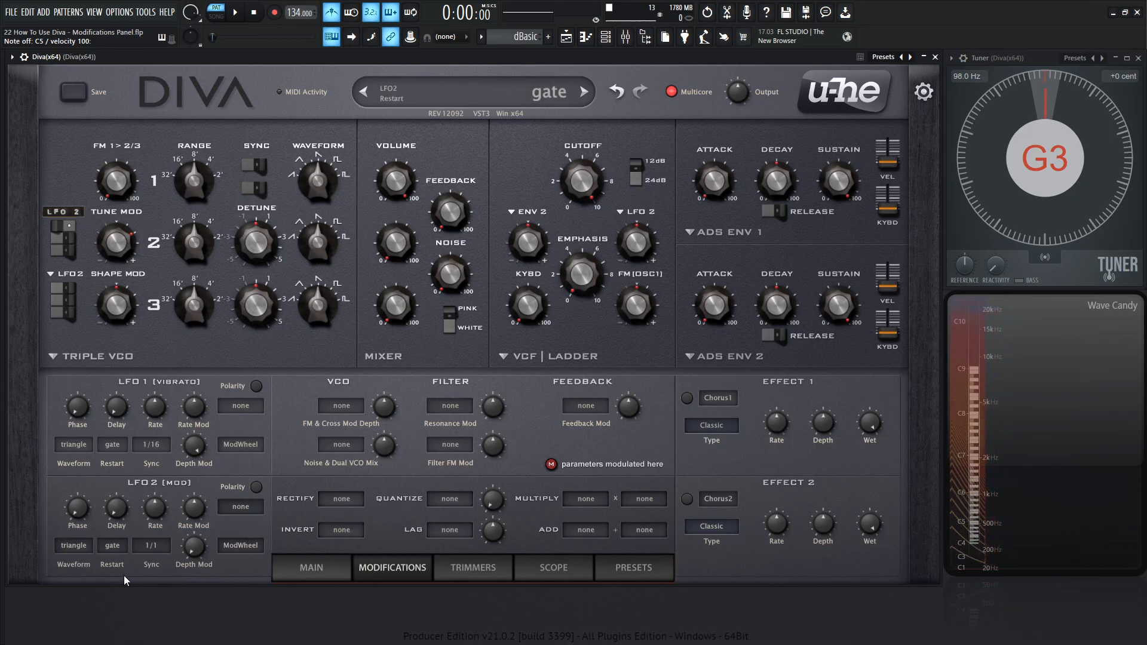
- Set the Rectify modifier's source to LFO2
click(340, 498)
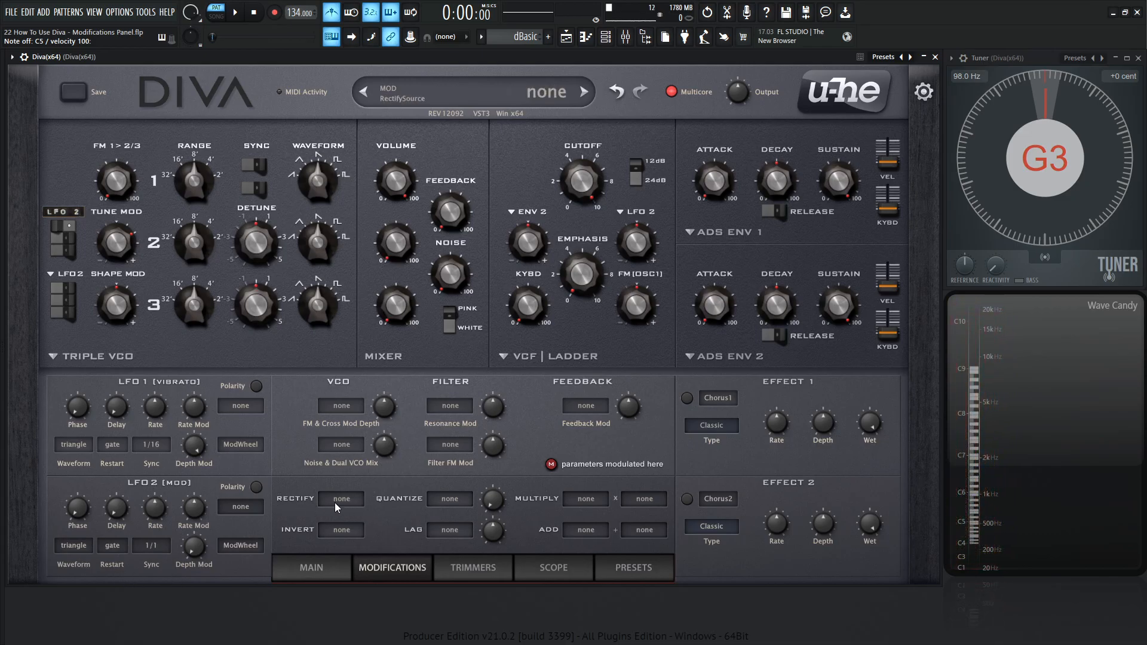
mouse_move(300, 506)
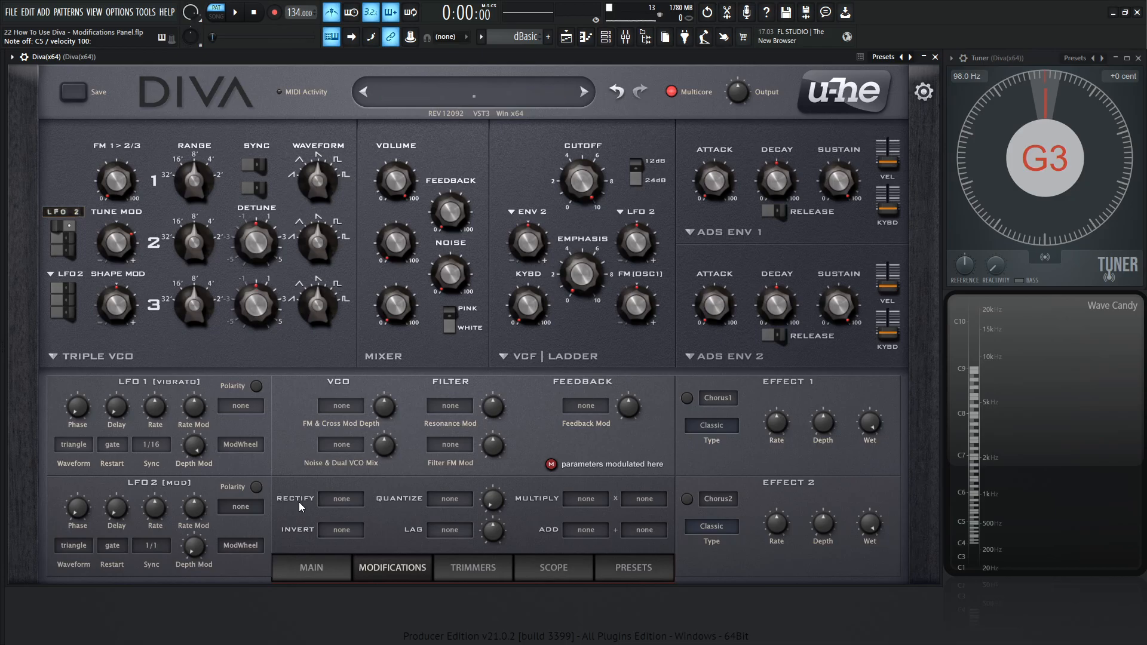
click(340, 499)
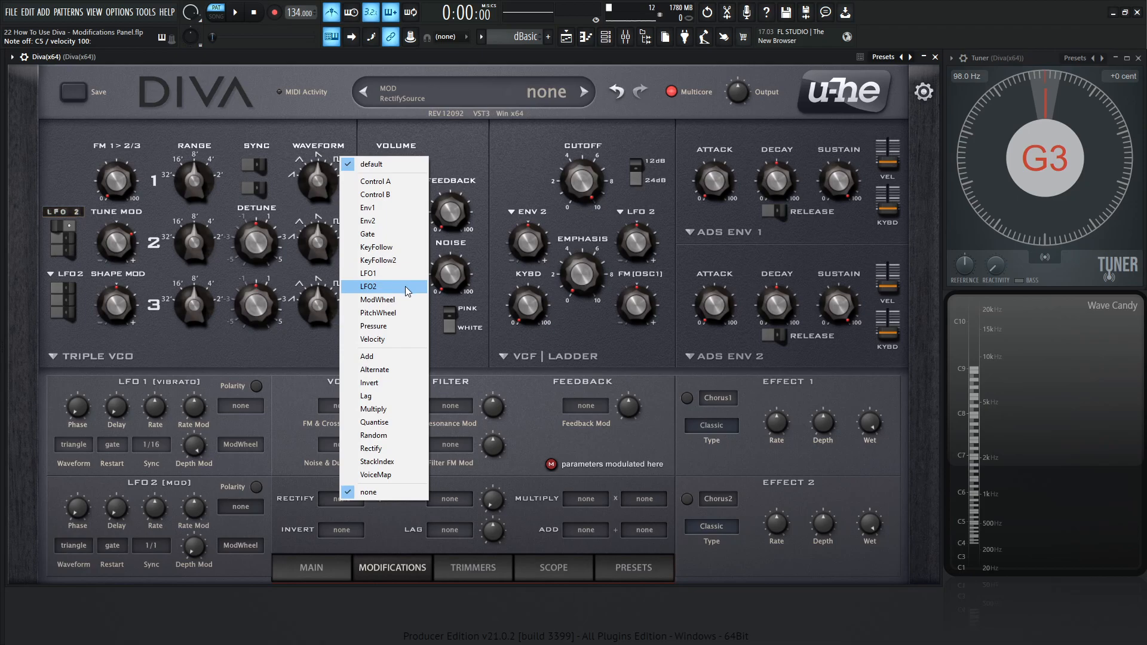
click(368, 287)
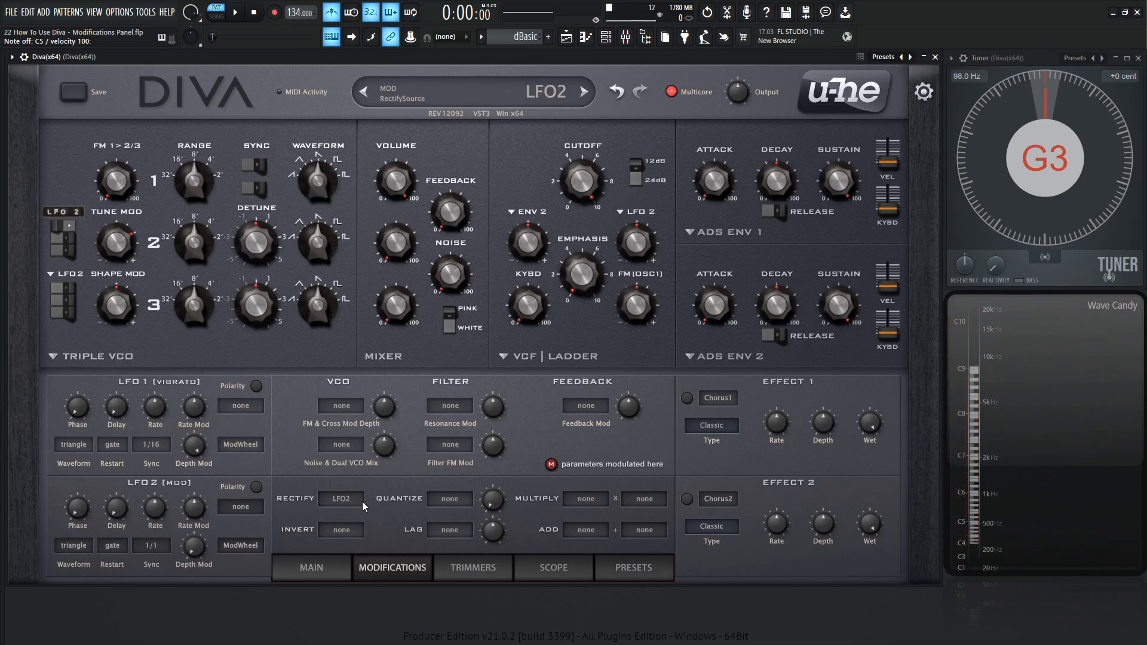
mouse_move(313, 508)
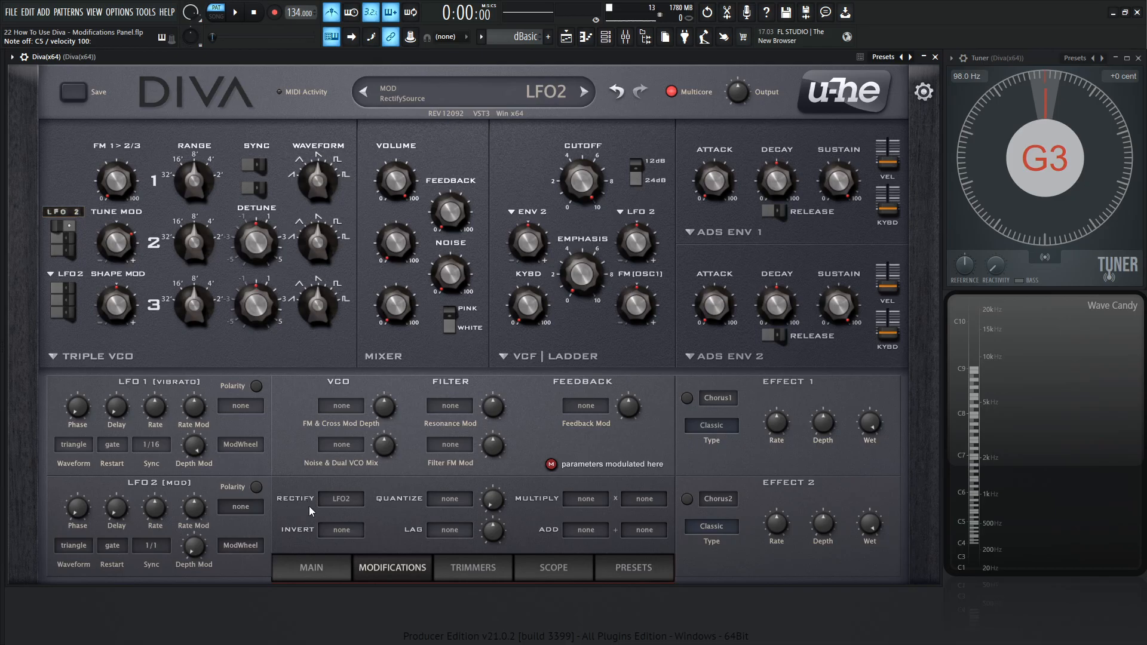
- Try Rectify as oscillator 1's Tune Mod source, then restore LFO2
click(62, 212)
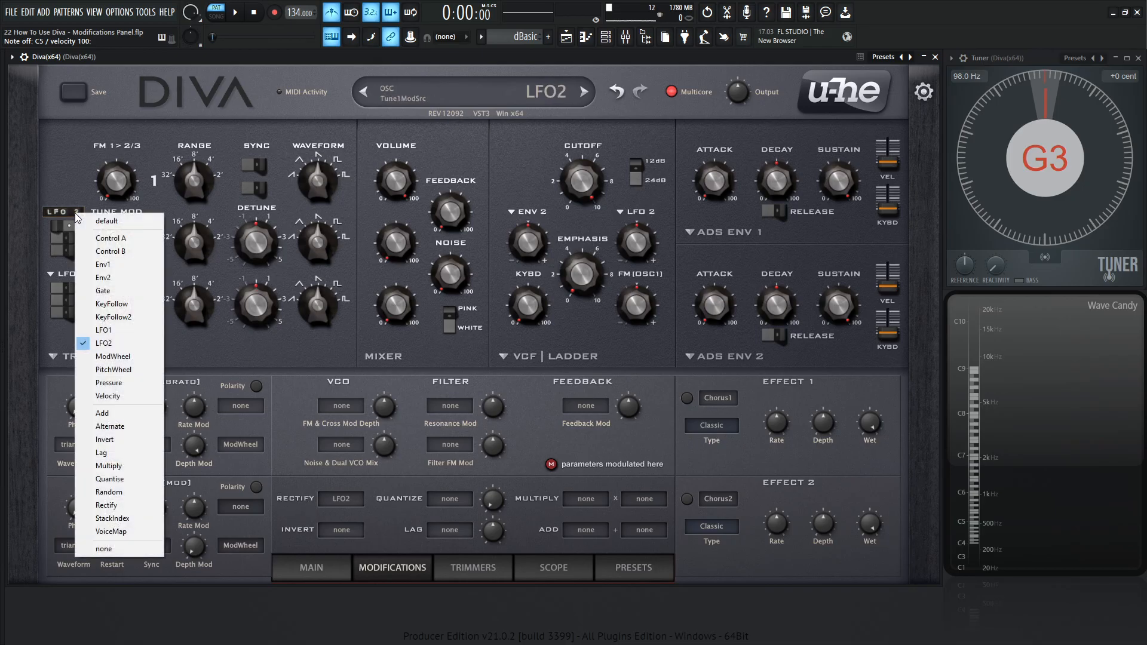
mouse_move(121, 506)
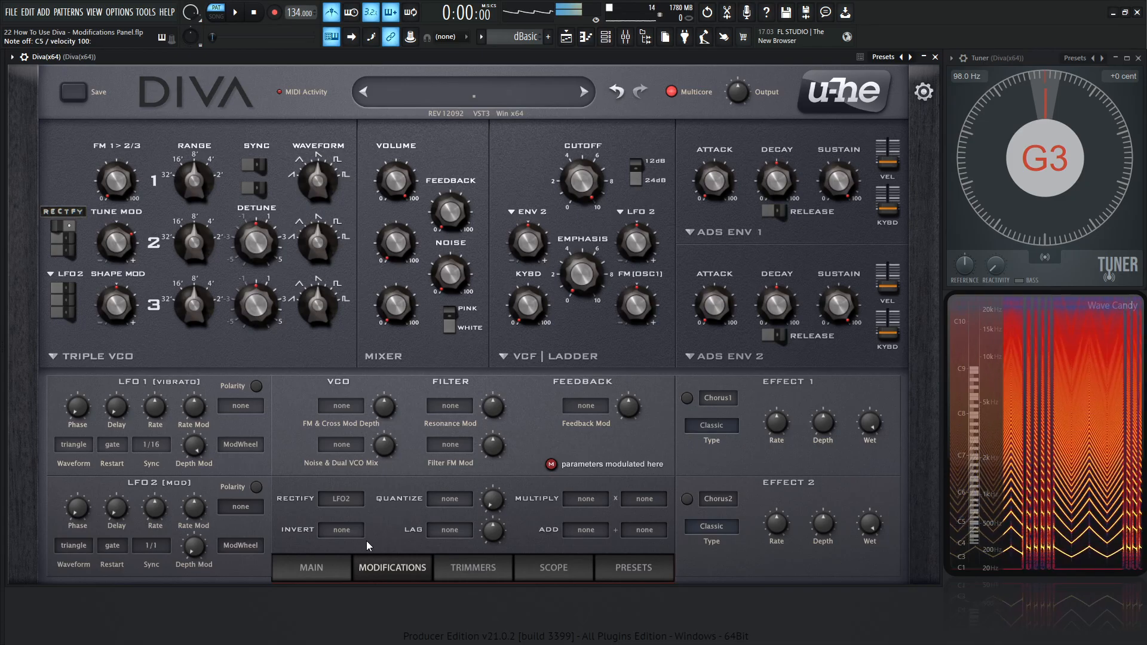
click(63, 211)
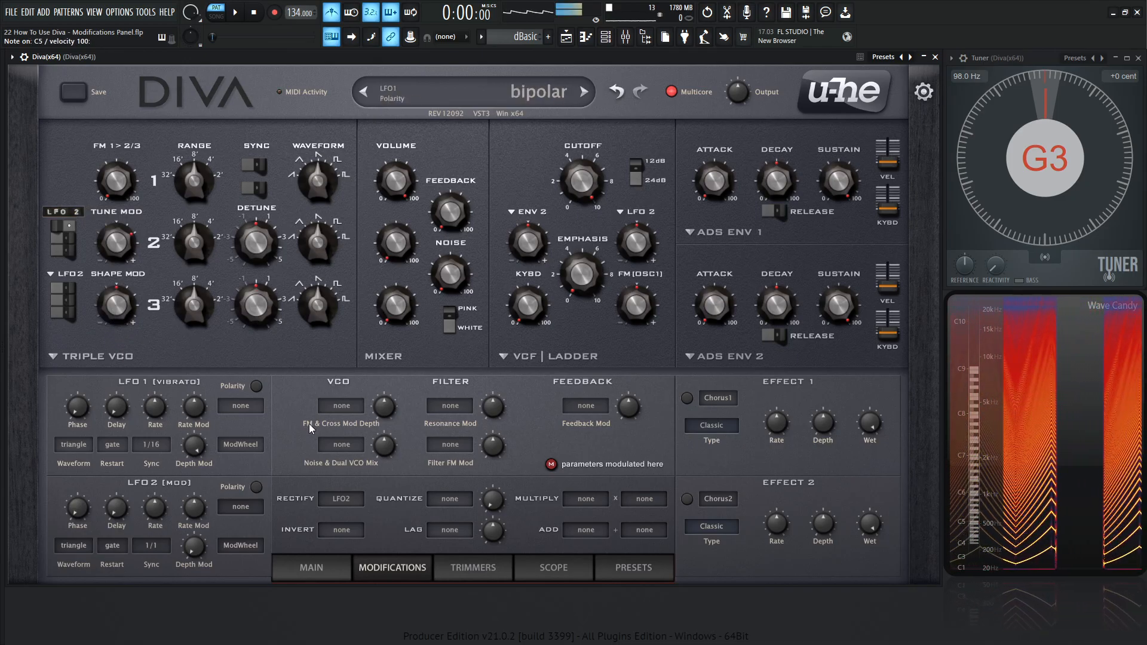
click(340, 499)
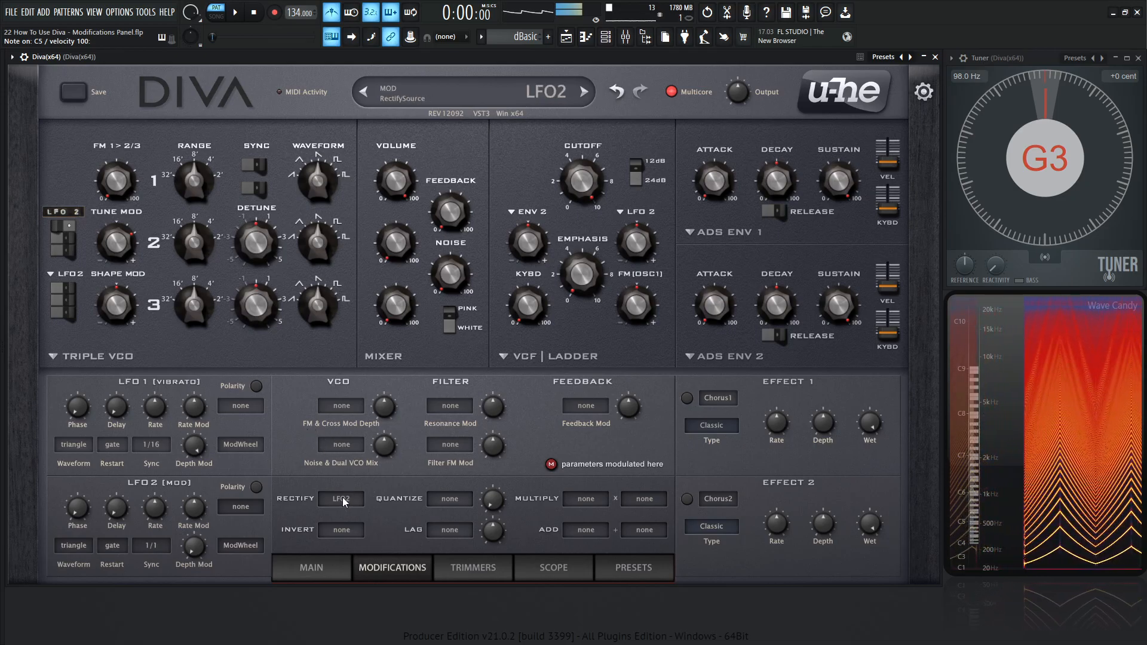
- Clear the Rectify source to none and change LFO2's waveform from triangle to saw up
click(340, 499)
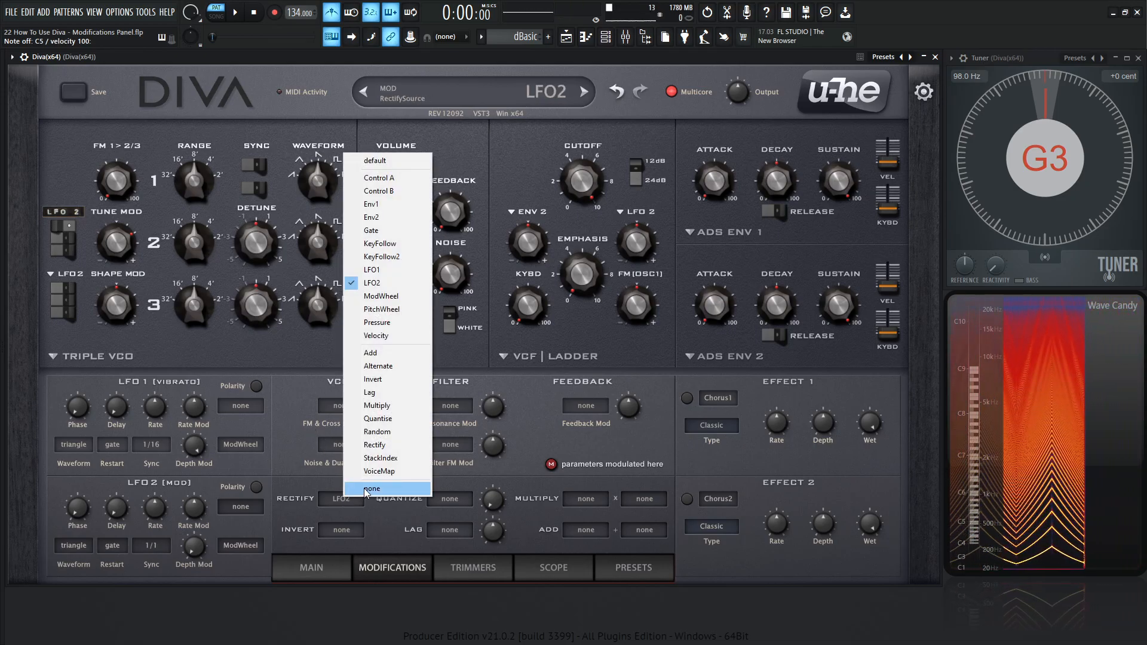
click(372, 488)
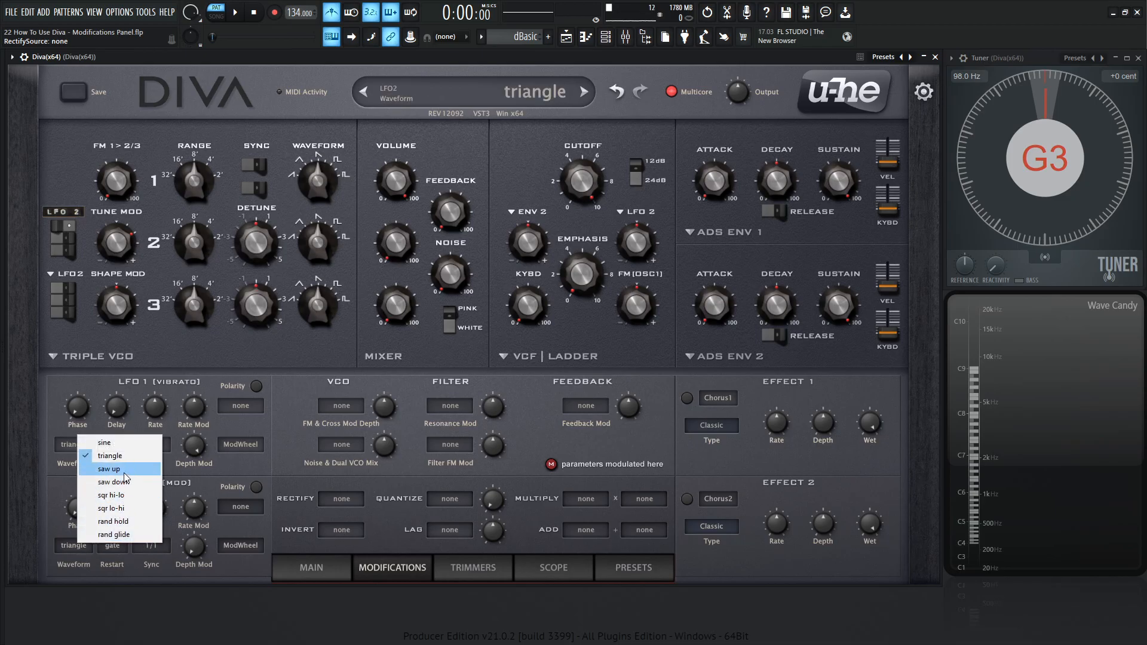
click(108, 469)
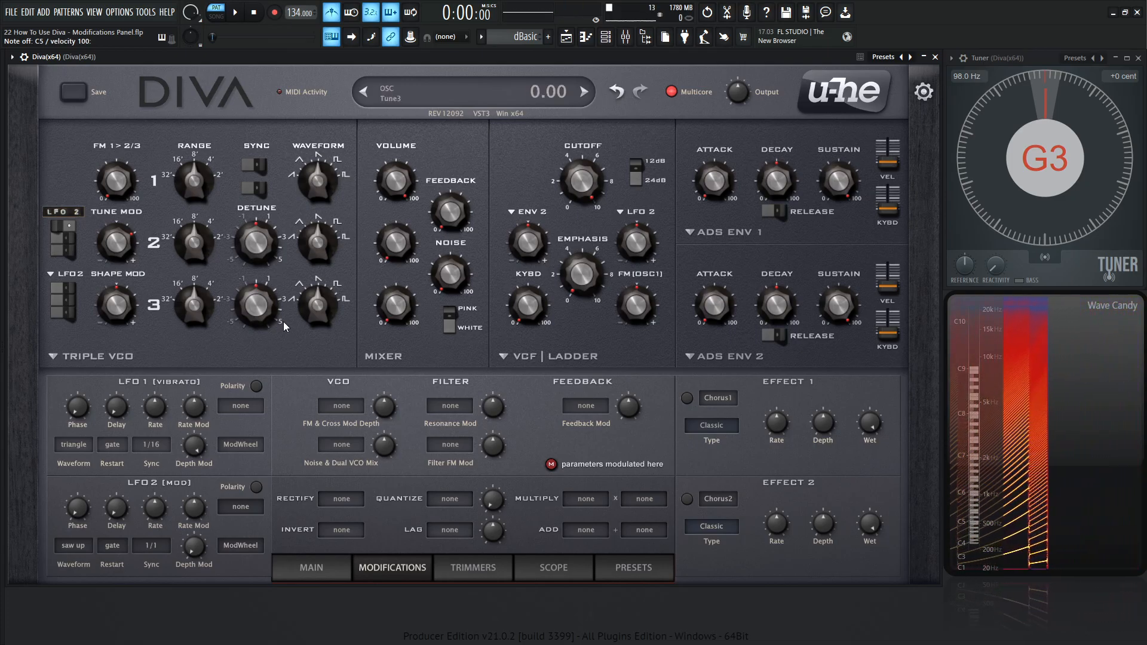
click(71, 545)
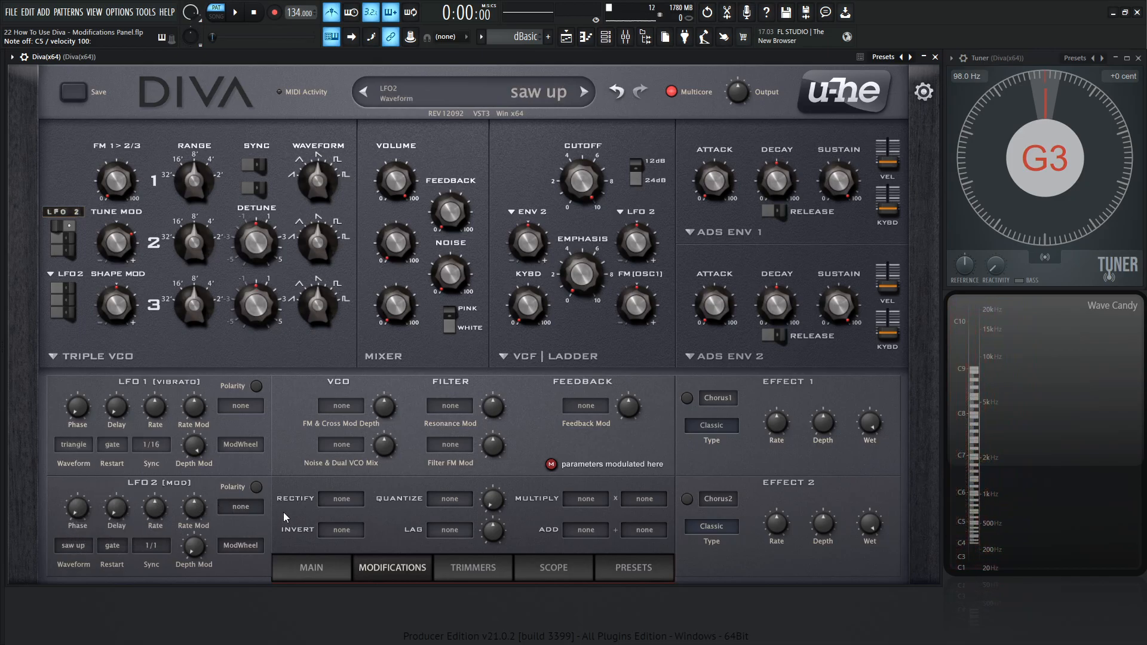
- Make LFO2 the Invert source and Invert the Tune Mod source, leaving Rectify at none
click(340, 529)
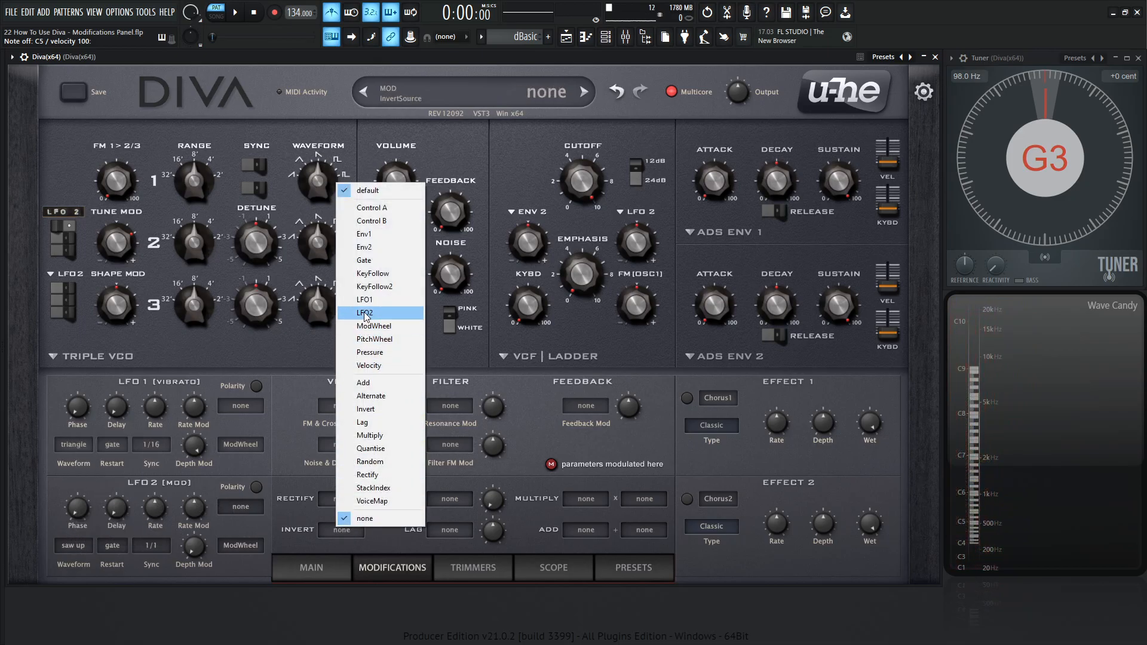
click(364, 312)
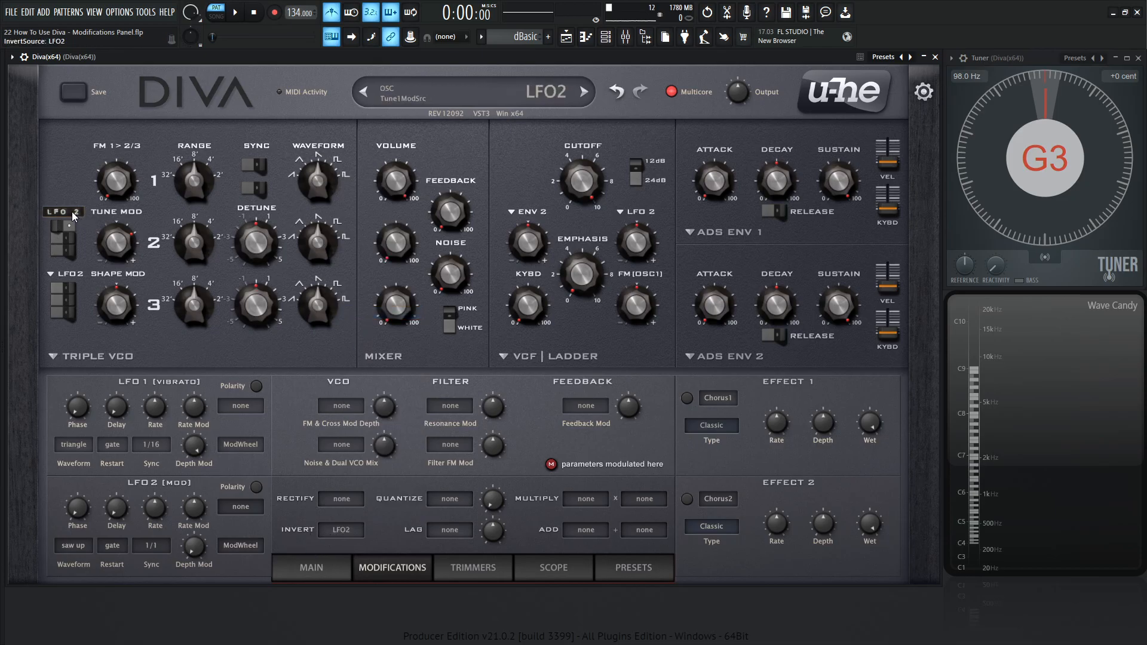
click(64, 212)
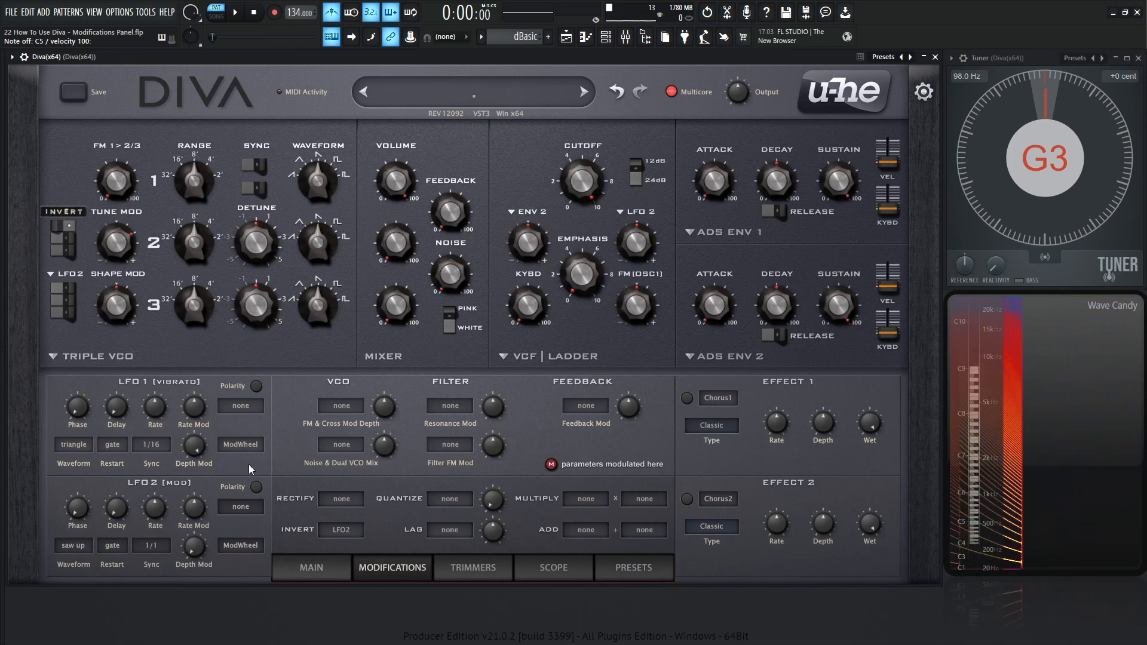
click(339, 498)
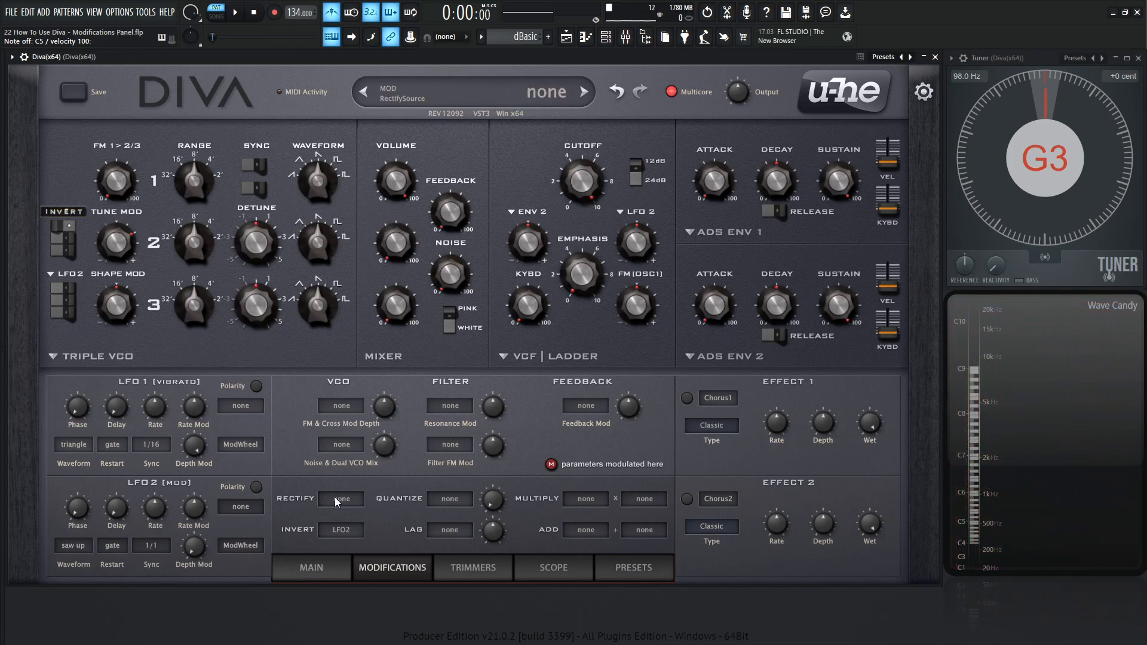
click(340, 530)
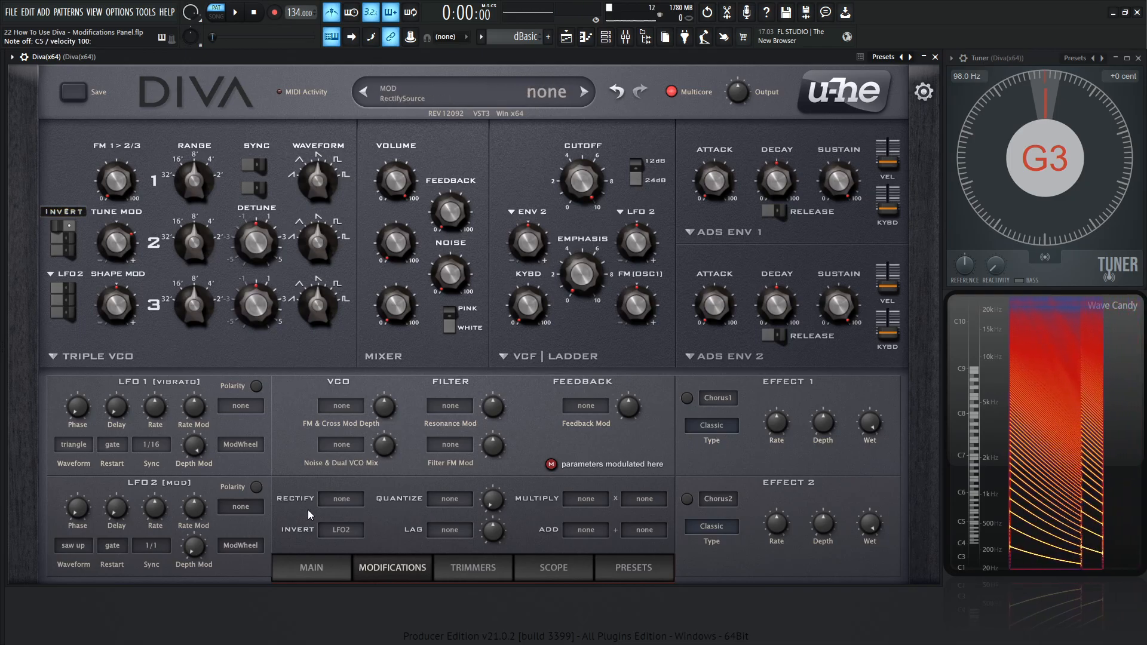
- Feed sine LFO2 into Quantize, enable LFO2 polarity, and adjust the Quantize amount
click(63, 216)
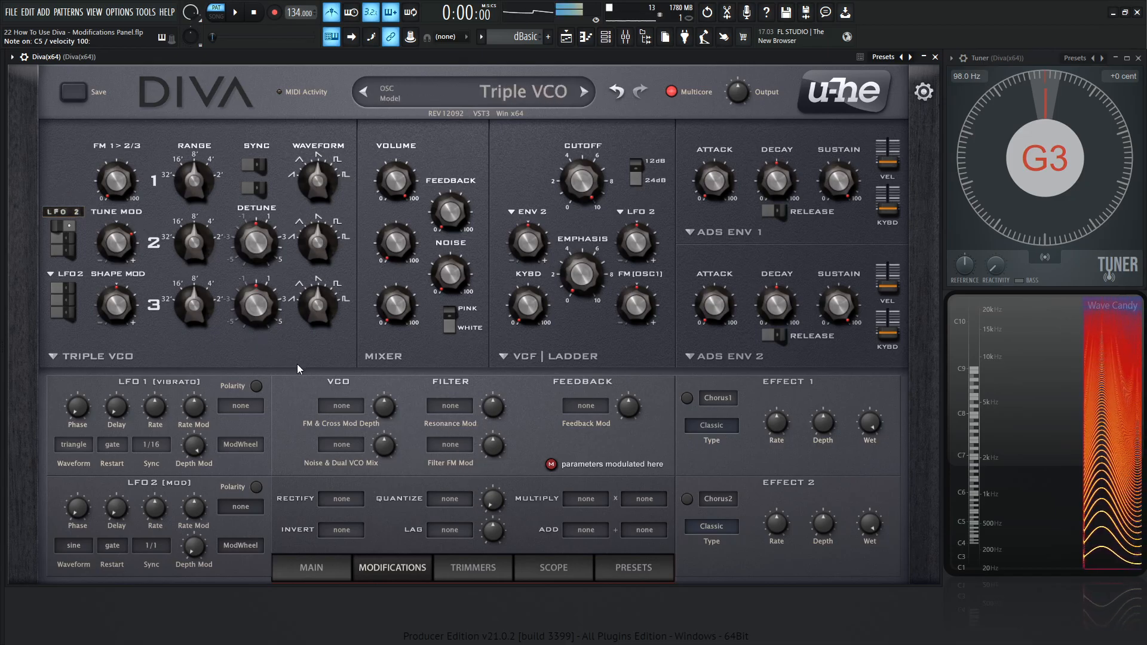
click(450, 499)
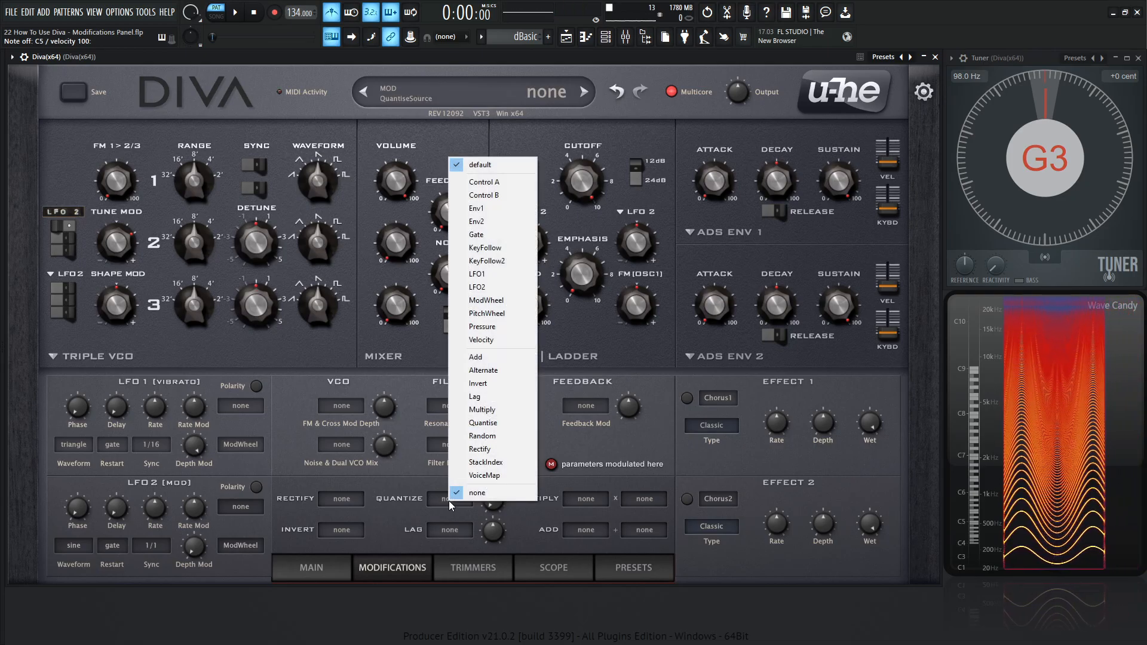
click(476, 287)
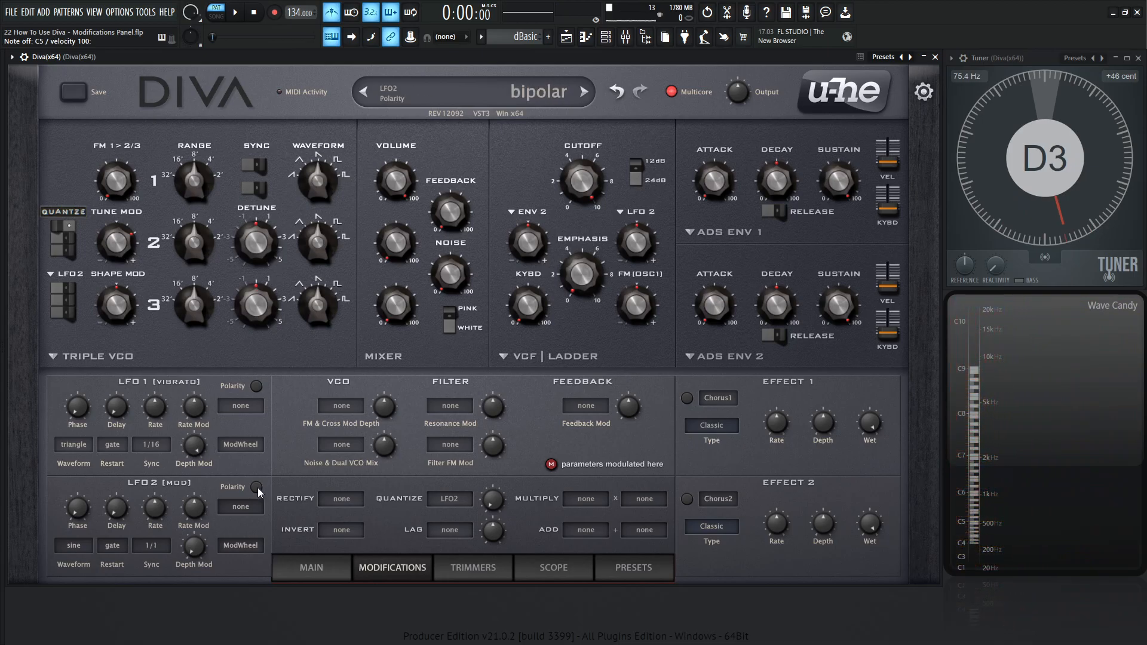
click(258, 487)
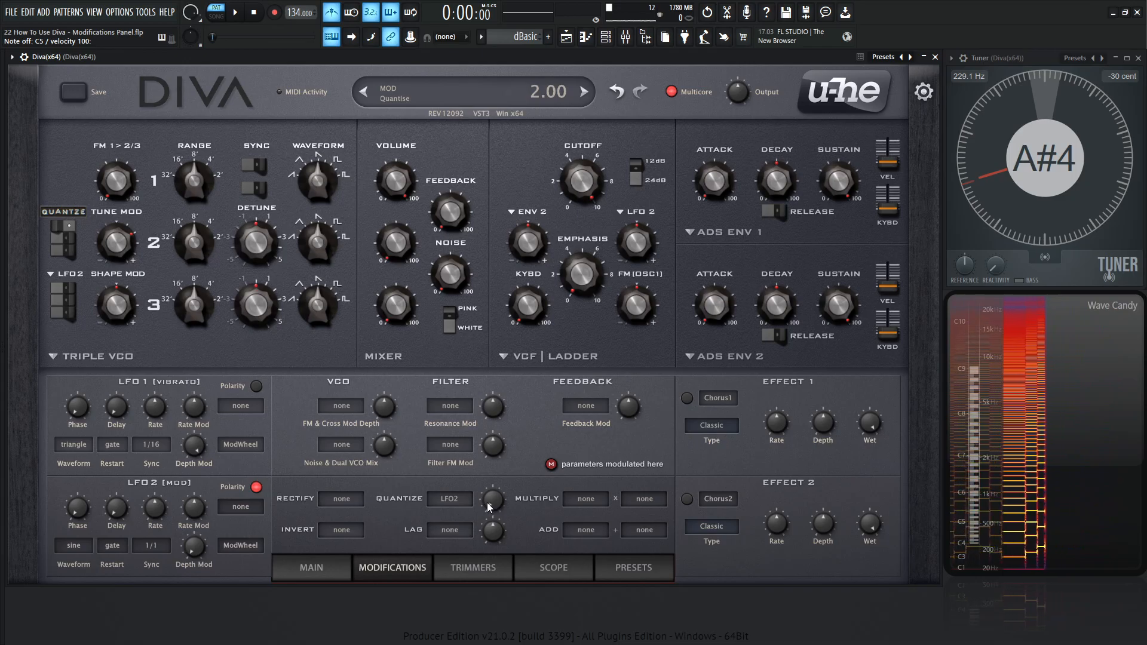
click(583, 92)
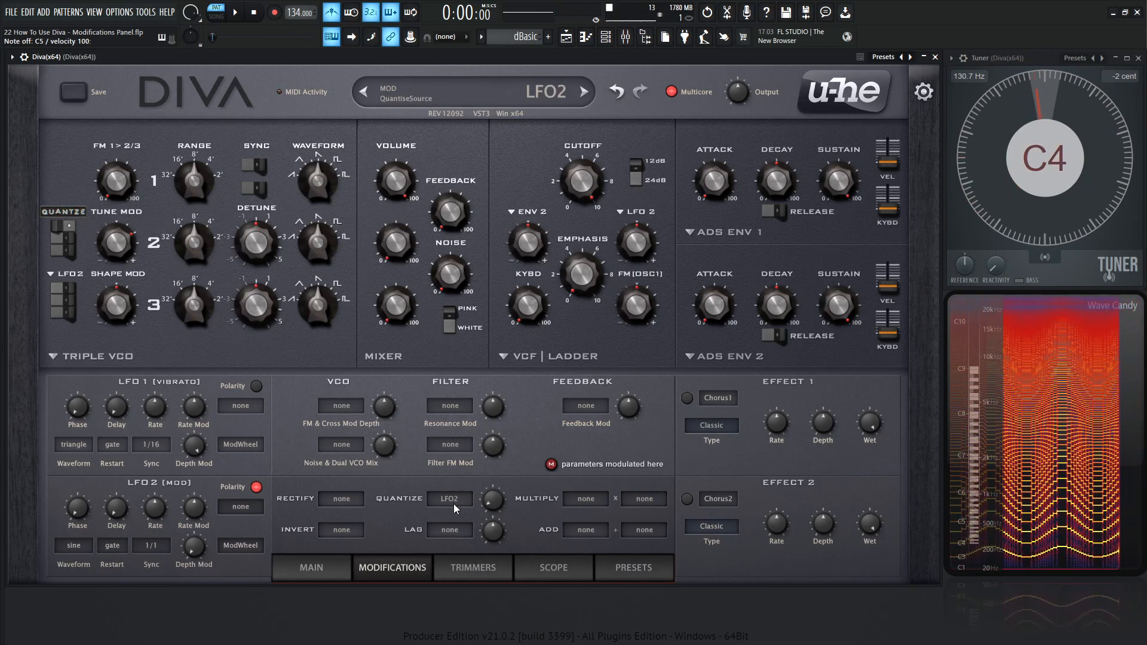
- Clear Quantize, set LFO2 to sqr hi-lo, make LFO2 the Lag source, and choose Lag for Tune Mod
click(449, 498)
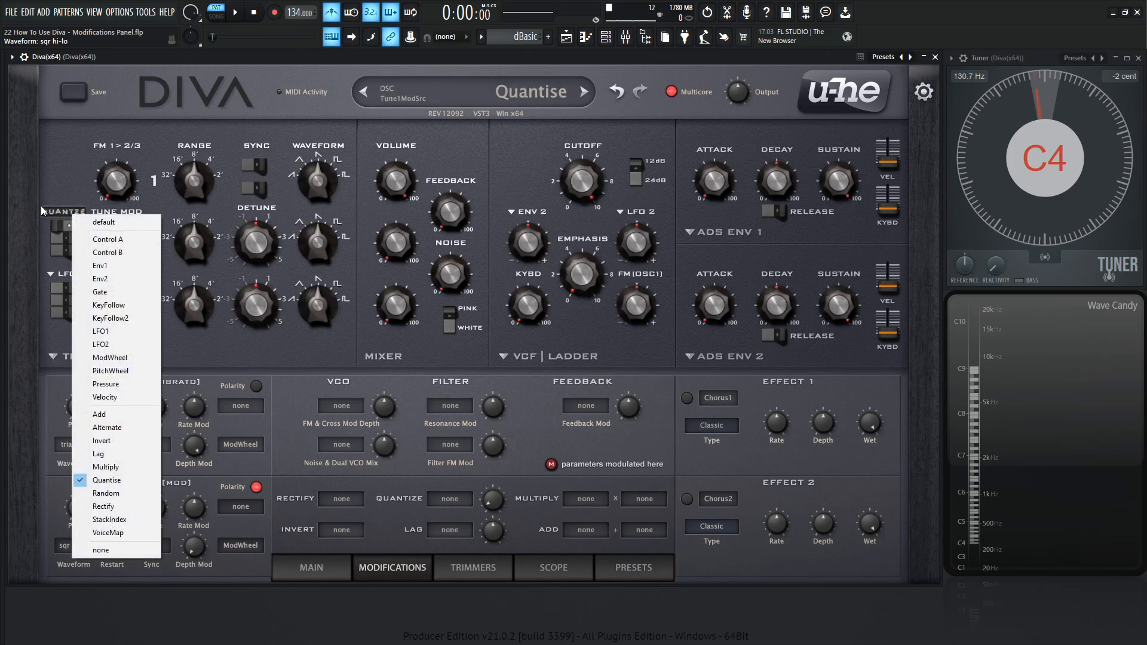
click(101, 550)
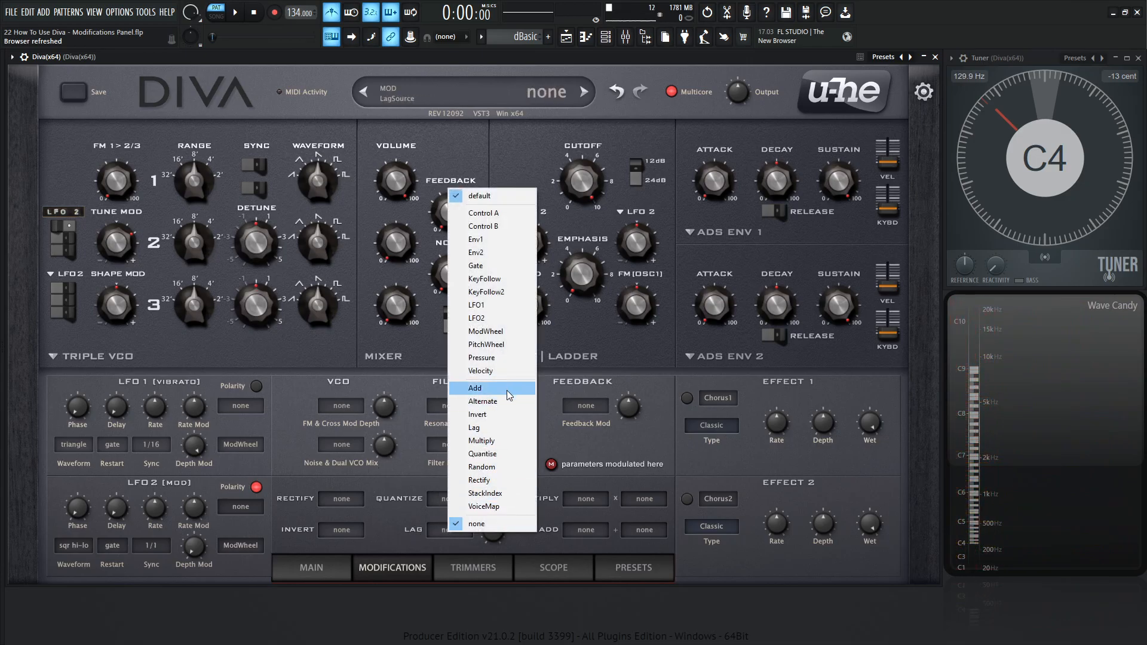
click(476, 319)
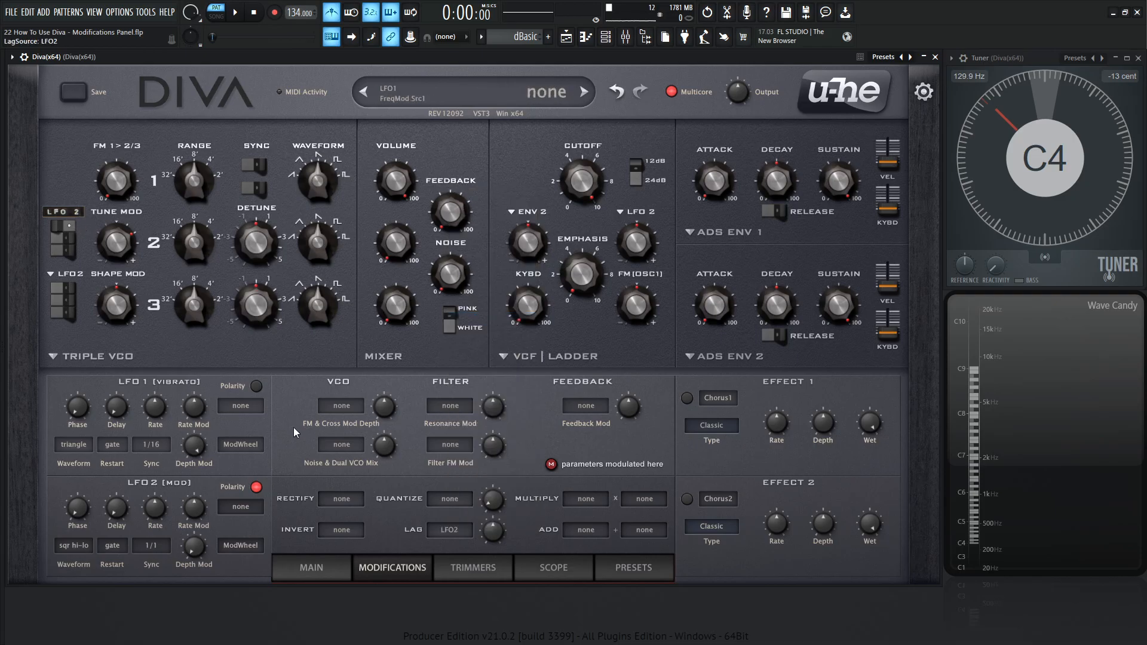
click(62, 212)
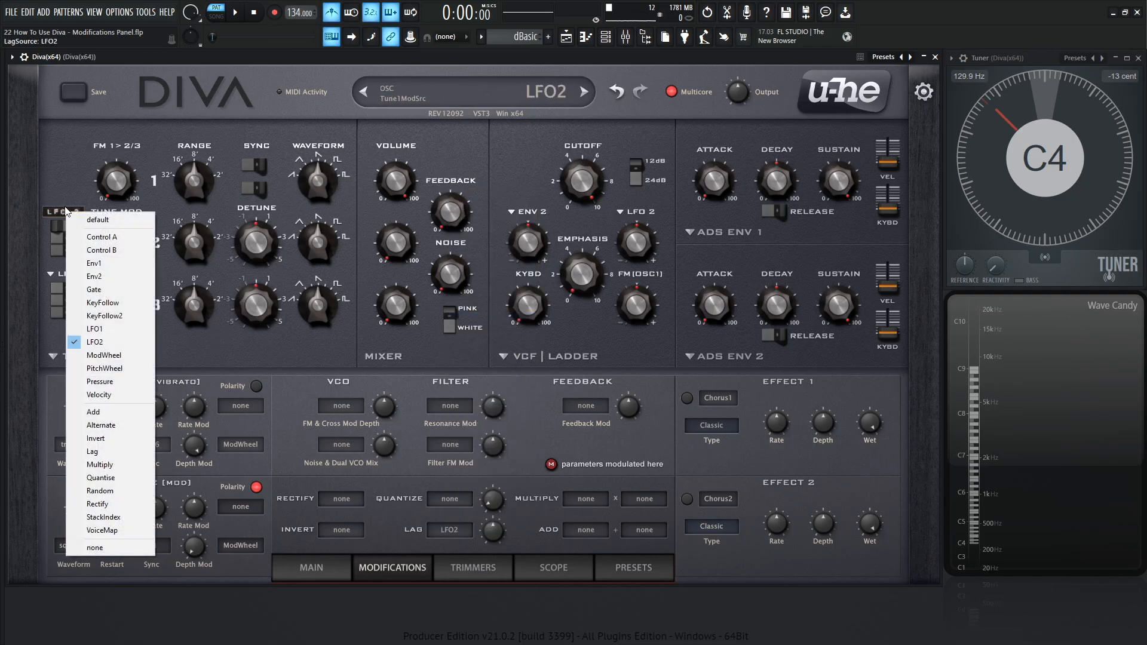
click(93, 452)
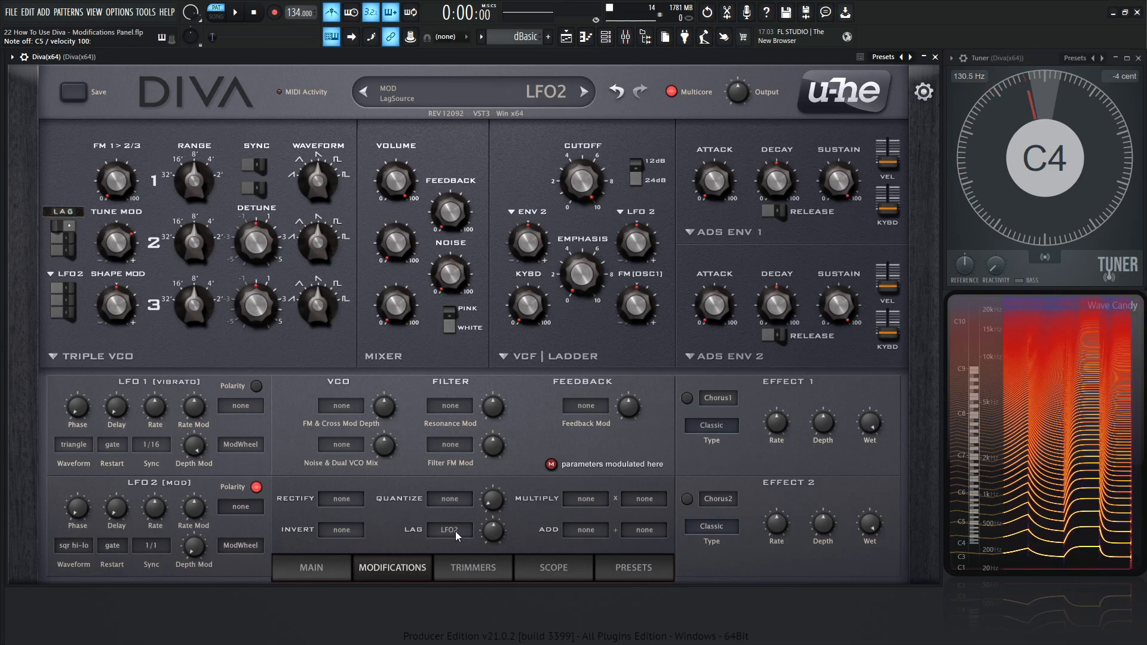
- Clear the Lag source to none and turn the Lag knob to 52.50
click(449, 529)
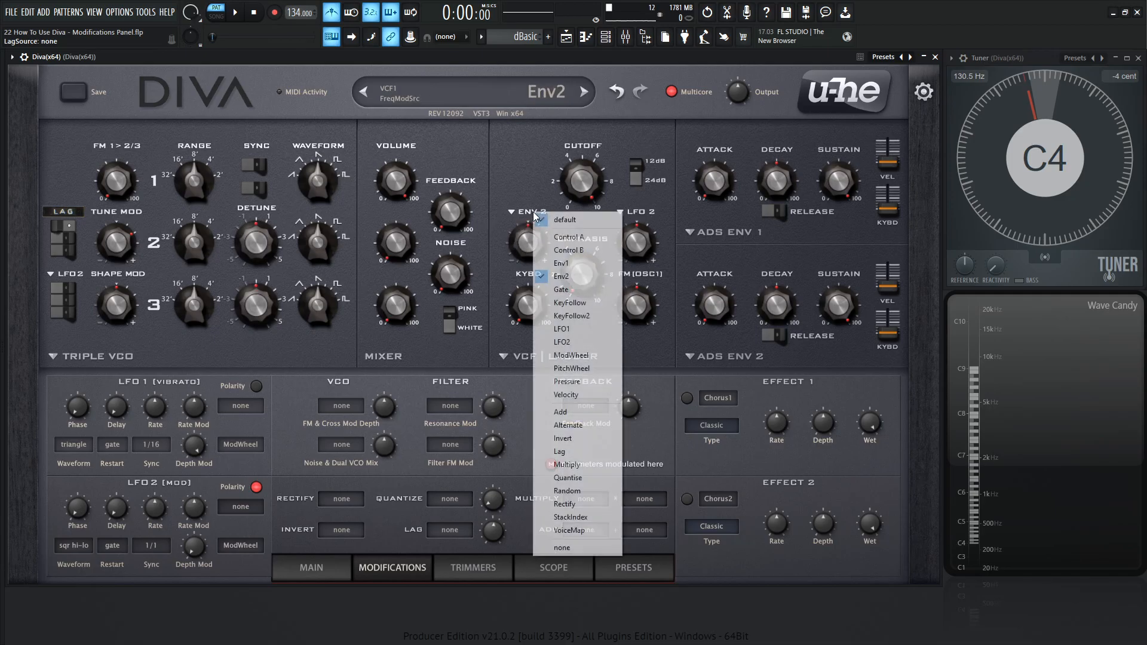
mouse_move(581, 491)
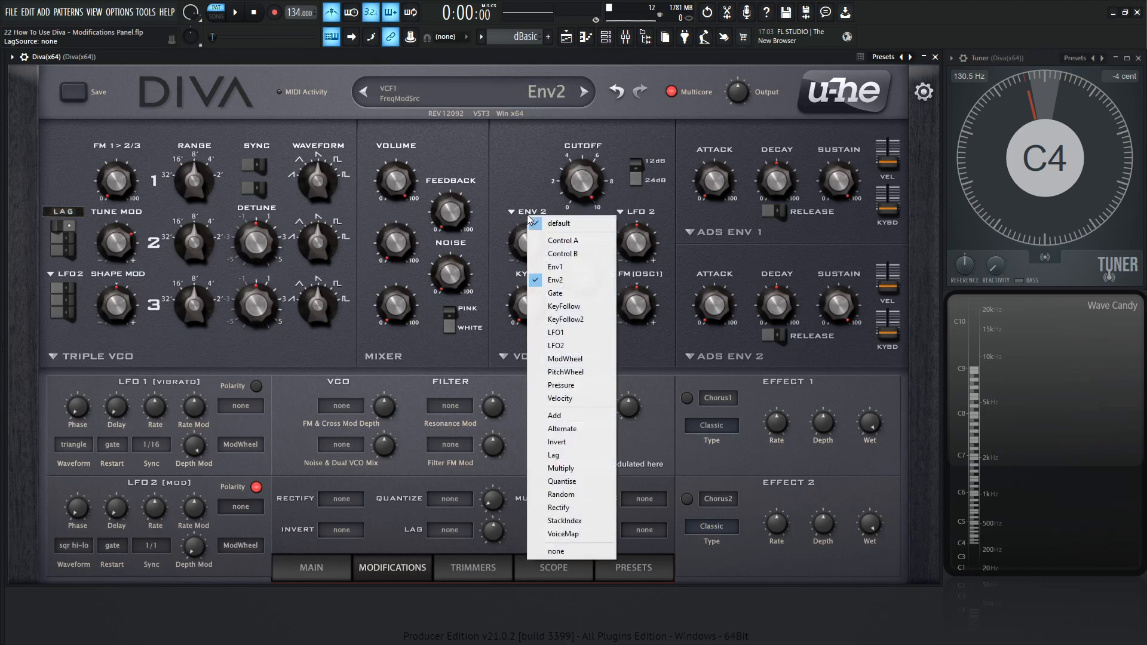
mouse_move(562, 481)
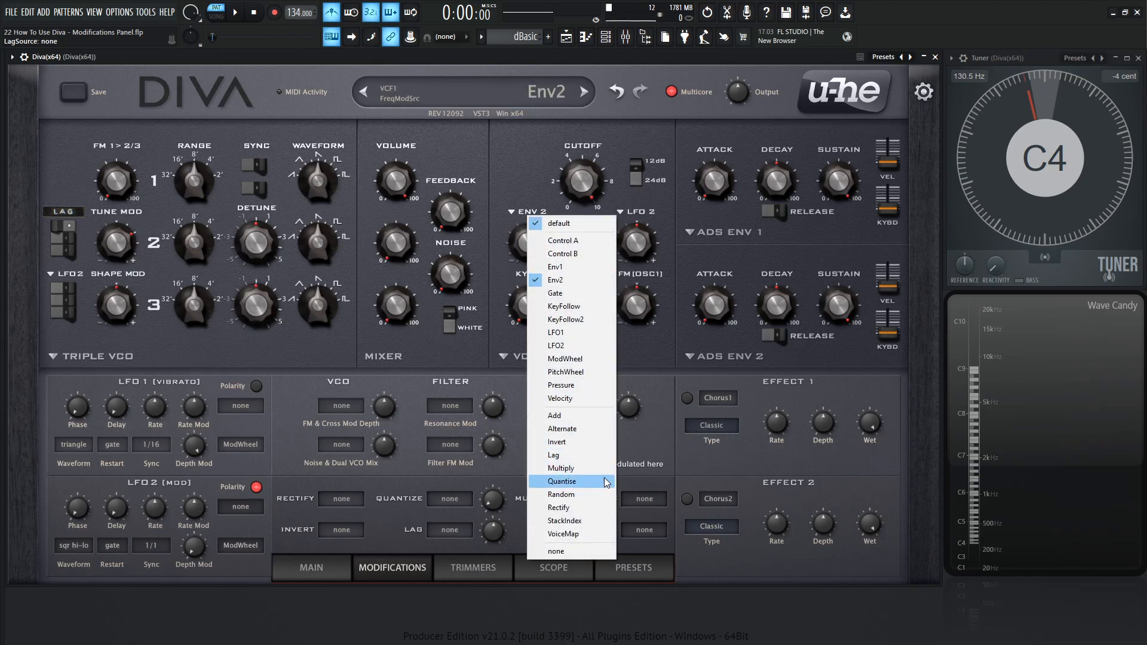
click(557, 551)
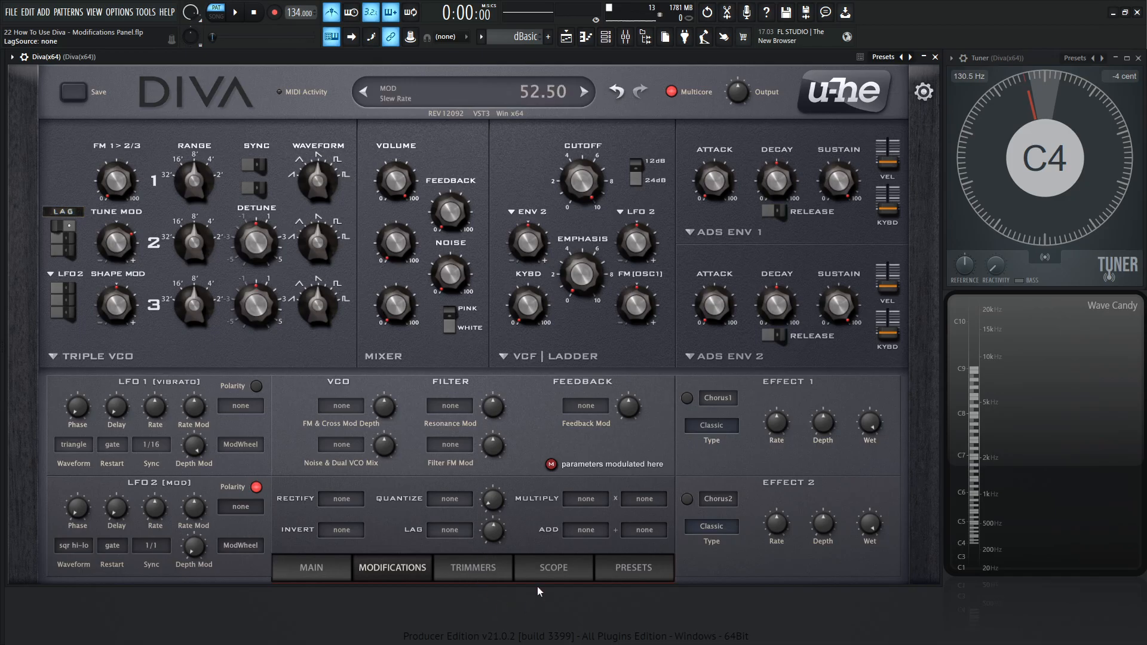
- Show the oscilloscope page and set the scope Frequency to -5.00
click(554, 568)
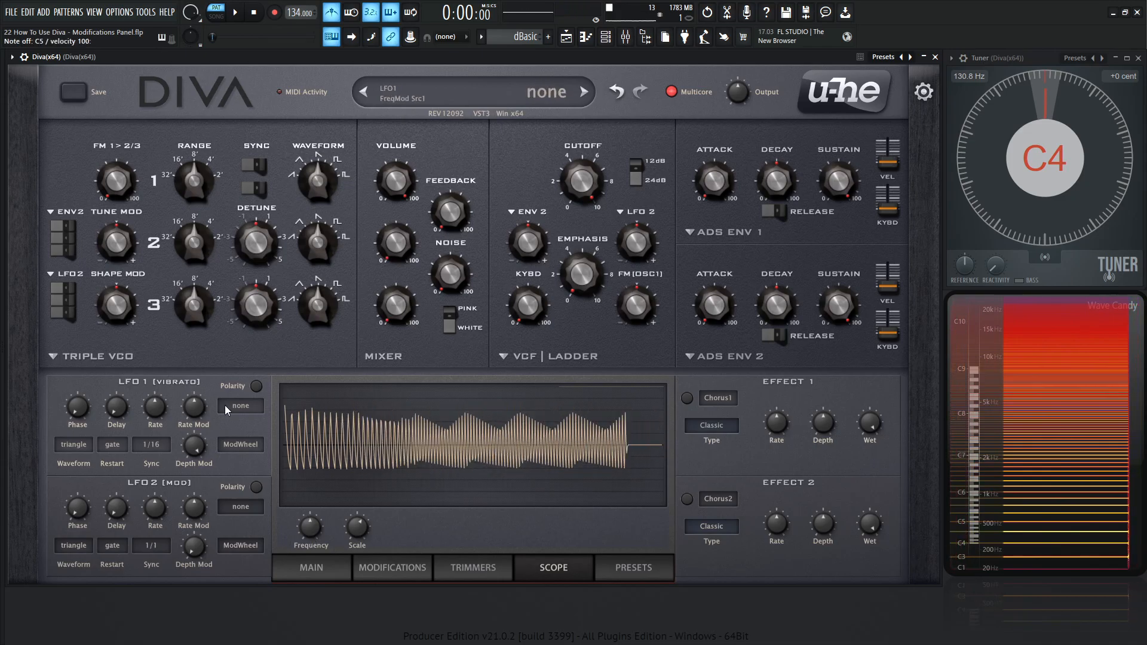
click(309, 527)
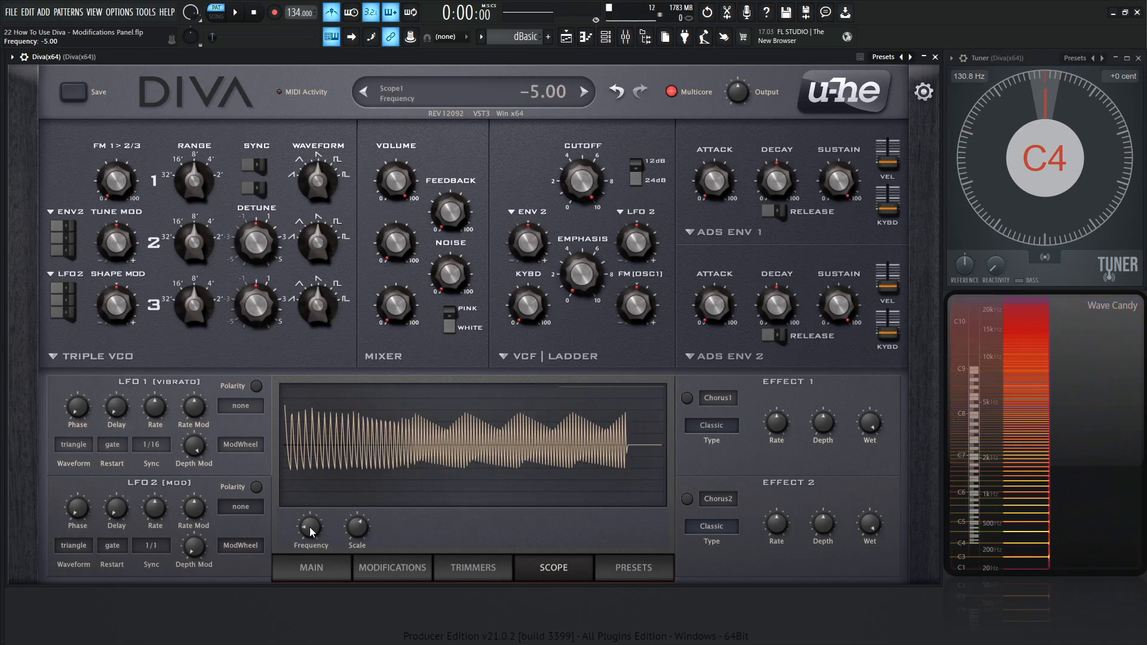
click(356, 525)
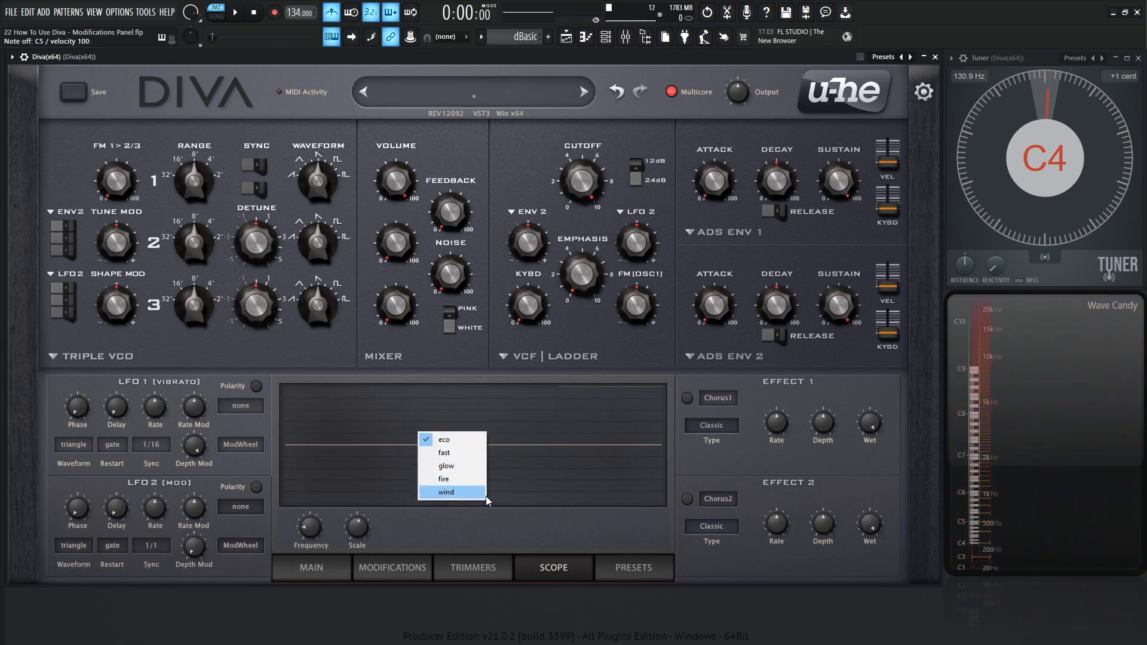
mouse_move(462, 452)
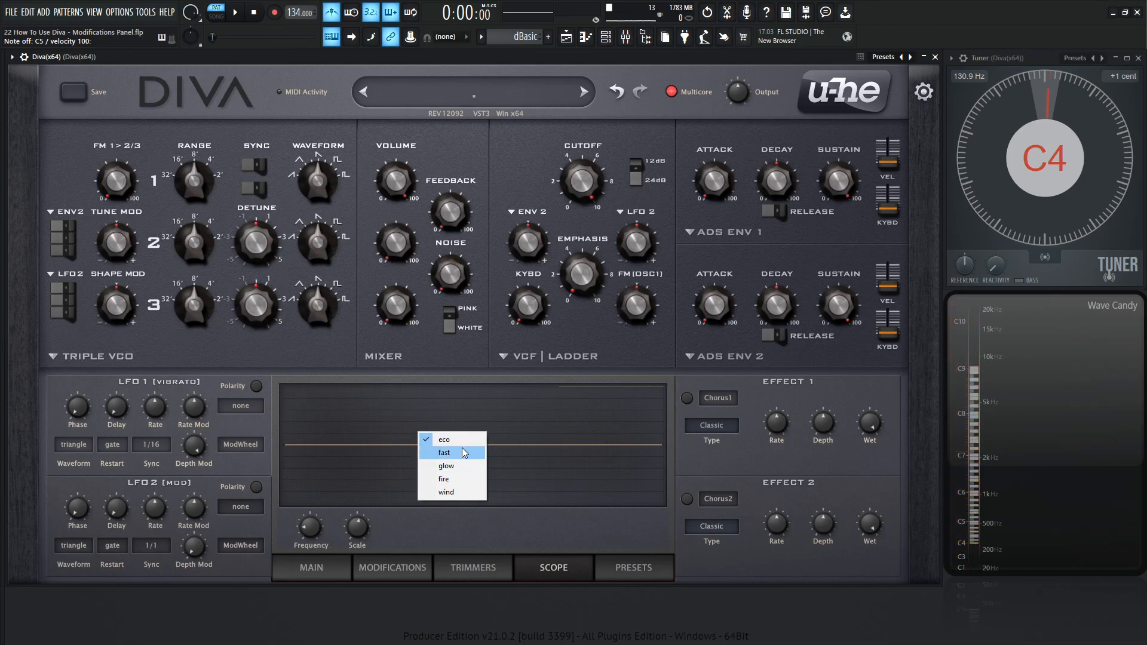
mouse_move(474, 514)
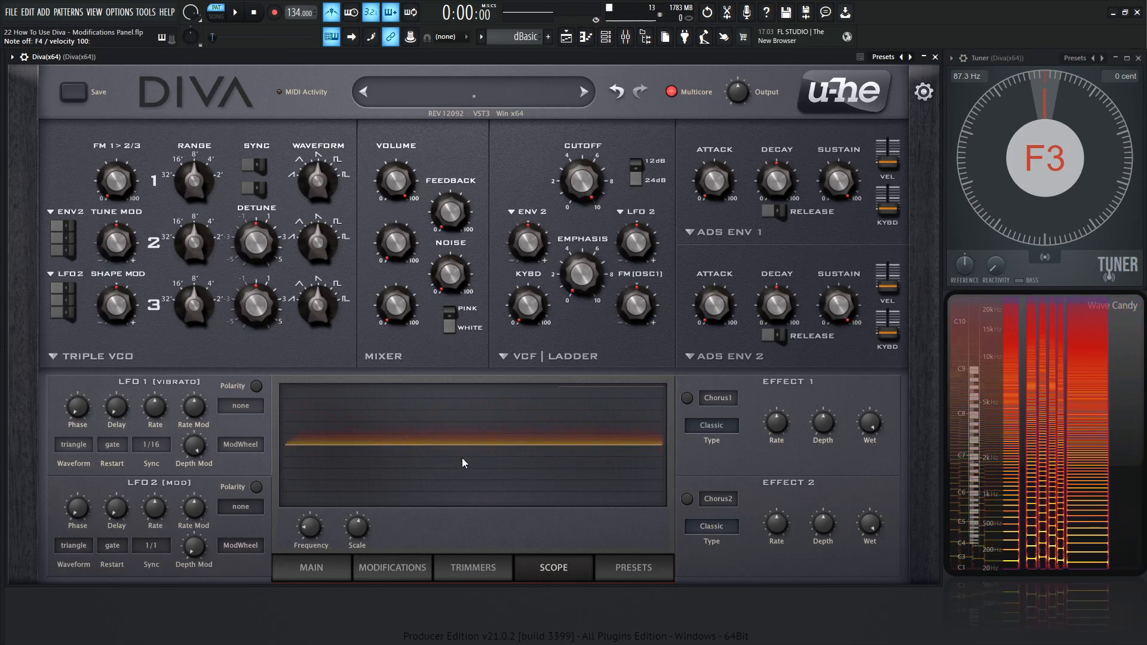
- Try the scope's display styles (eco, fast, glow, fire, wind), ending on eco
right_click(472, 446)
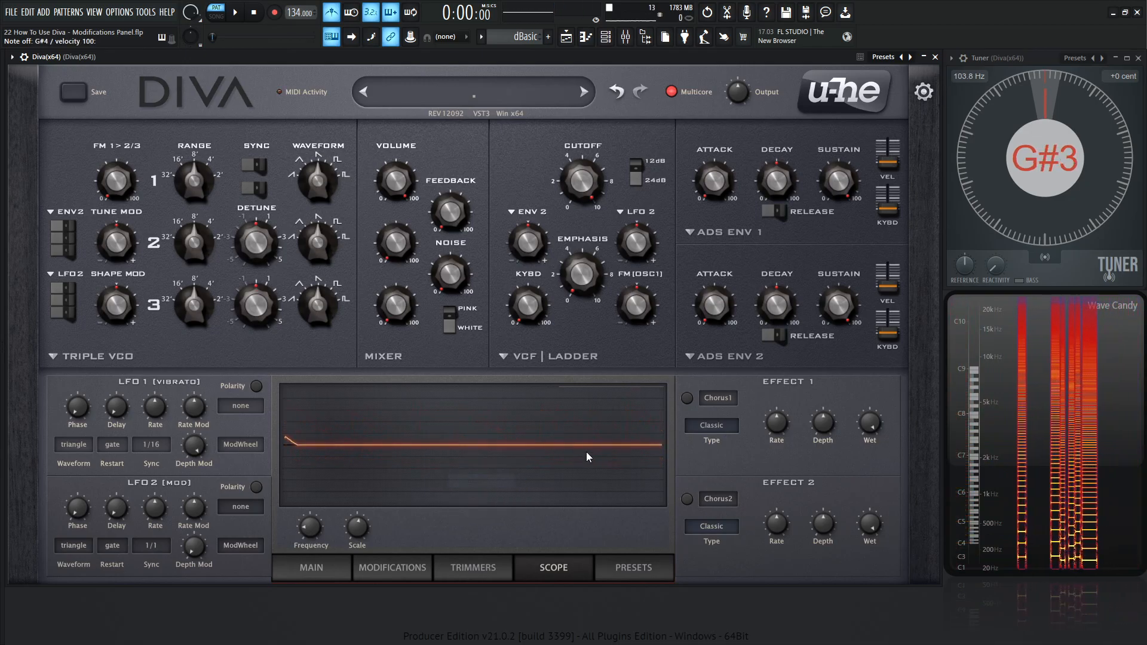
right_click(512, 449)
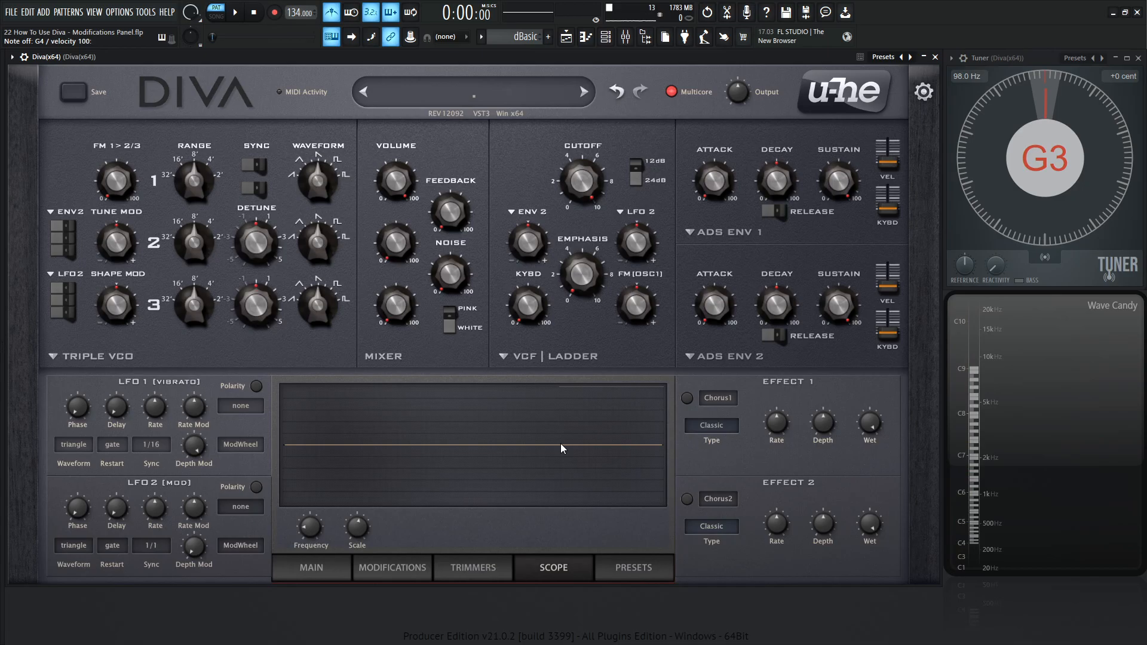
click(561, 448)
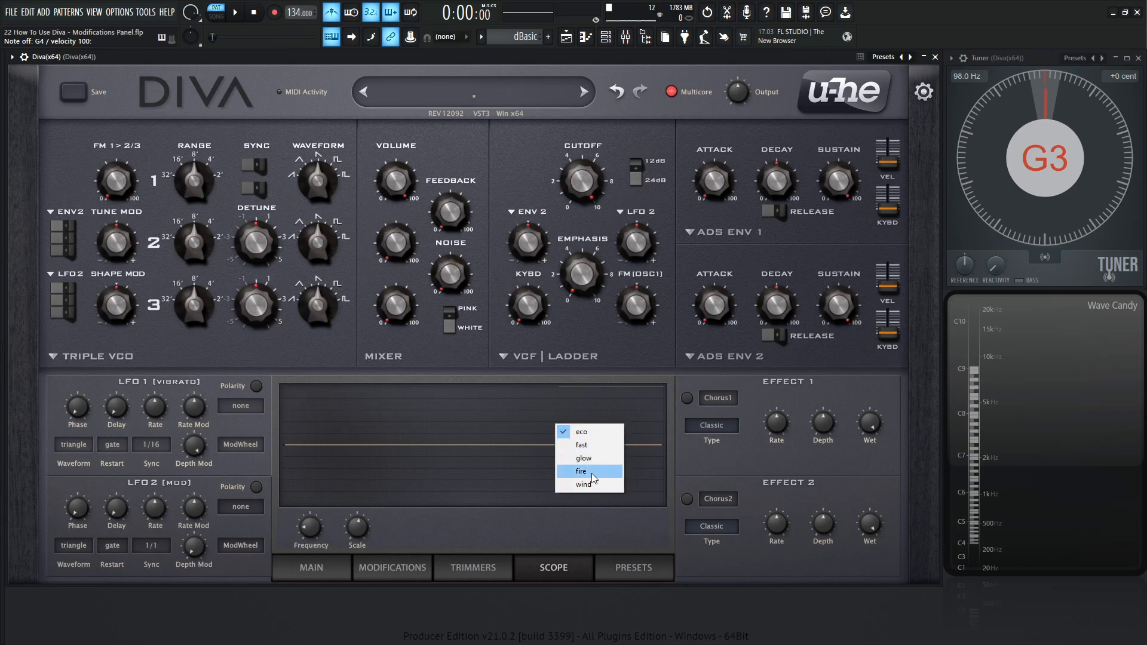
mouse_move(490, 515)
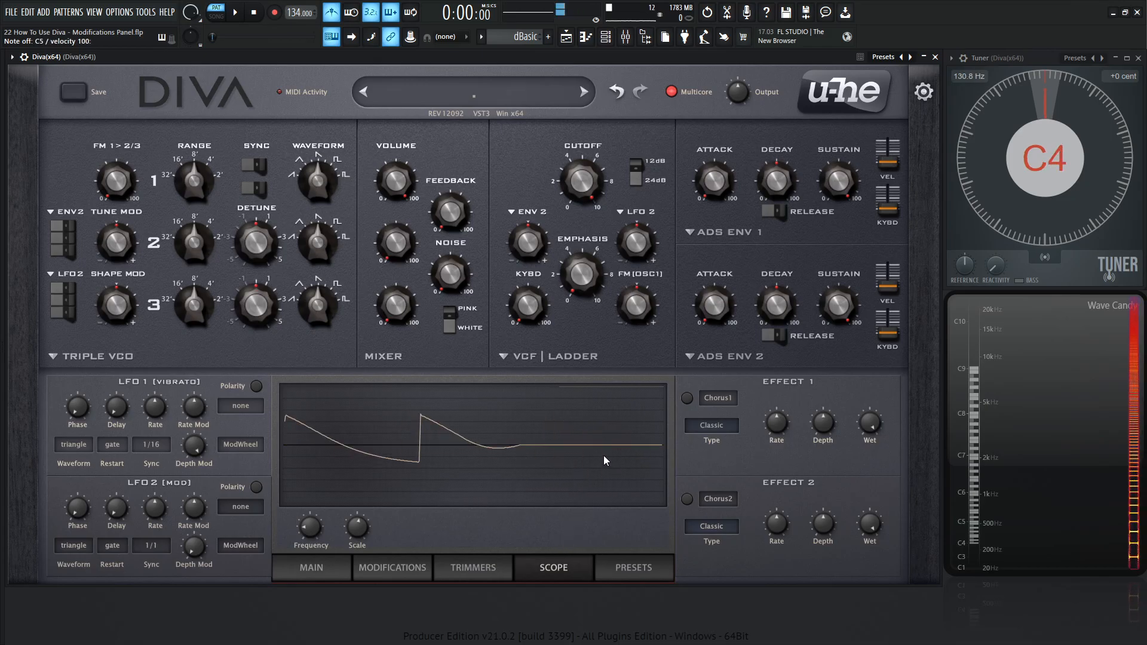
mouse_move(440, 545)
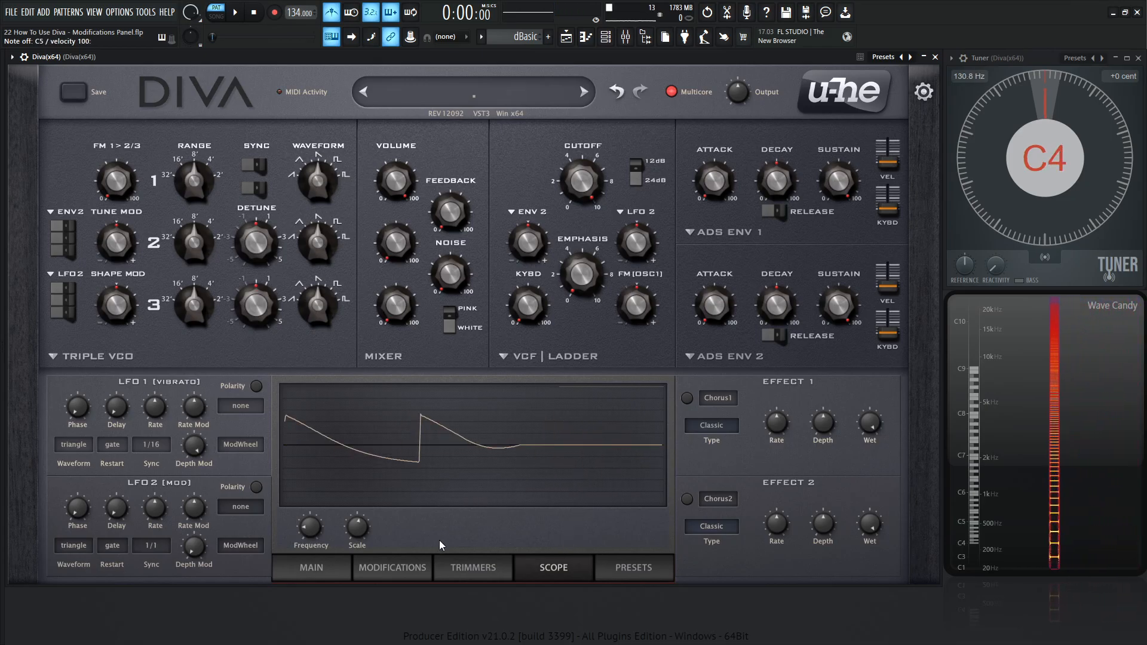
mouse_move(601, 580)
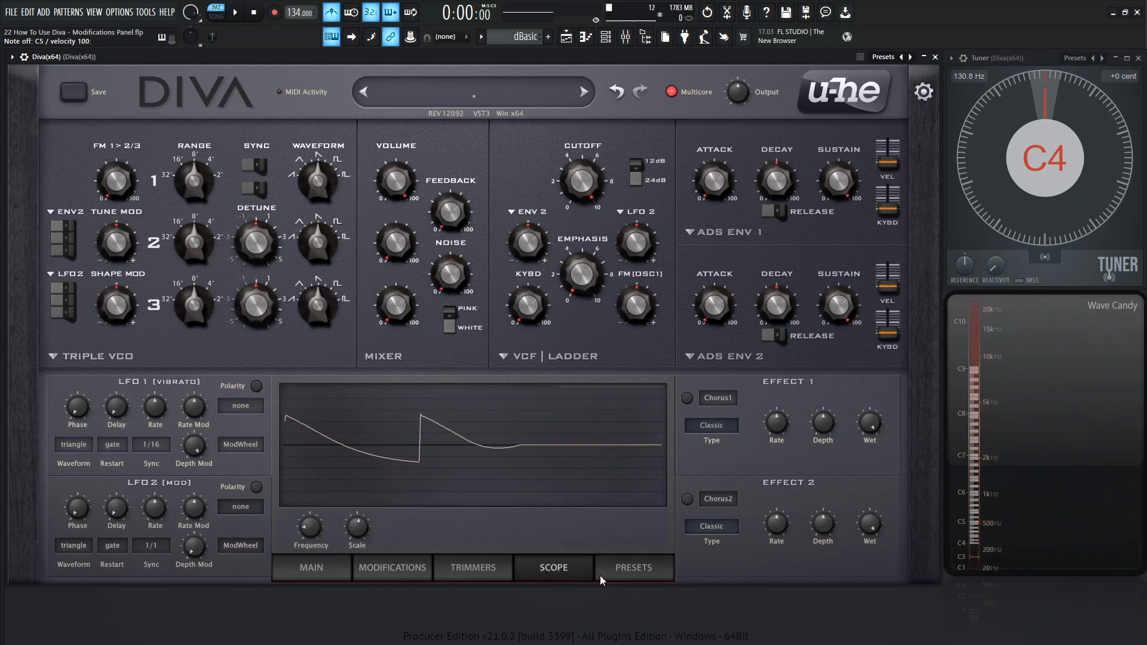
mouse_move(417, 567)
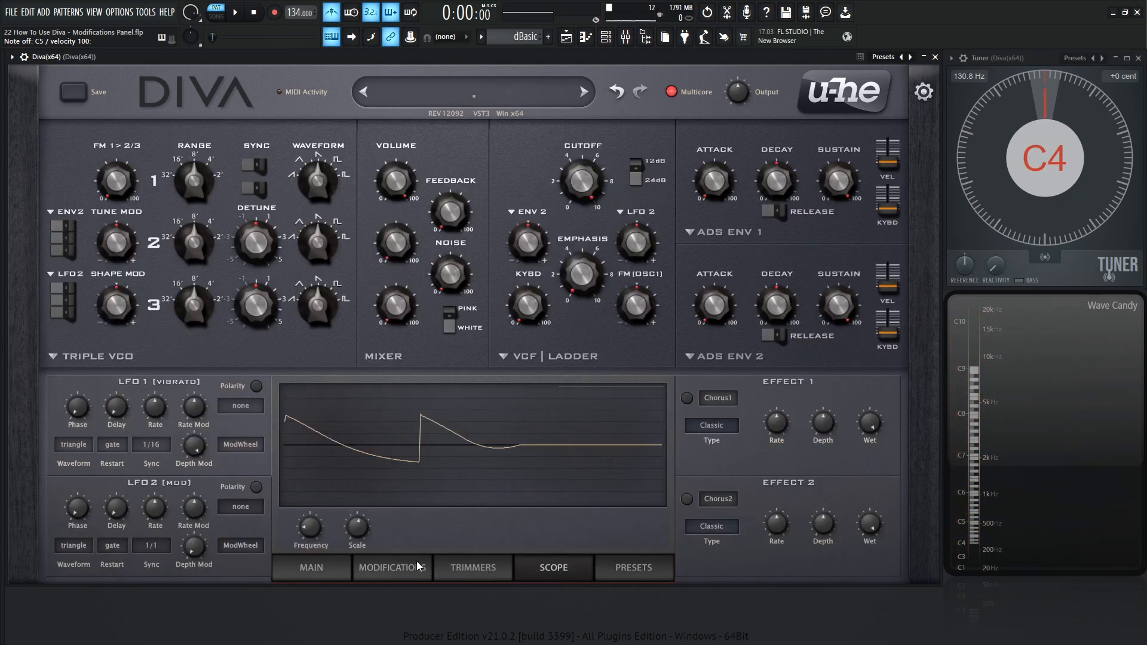